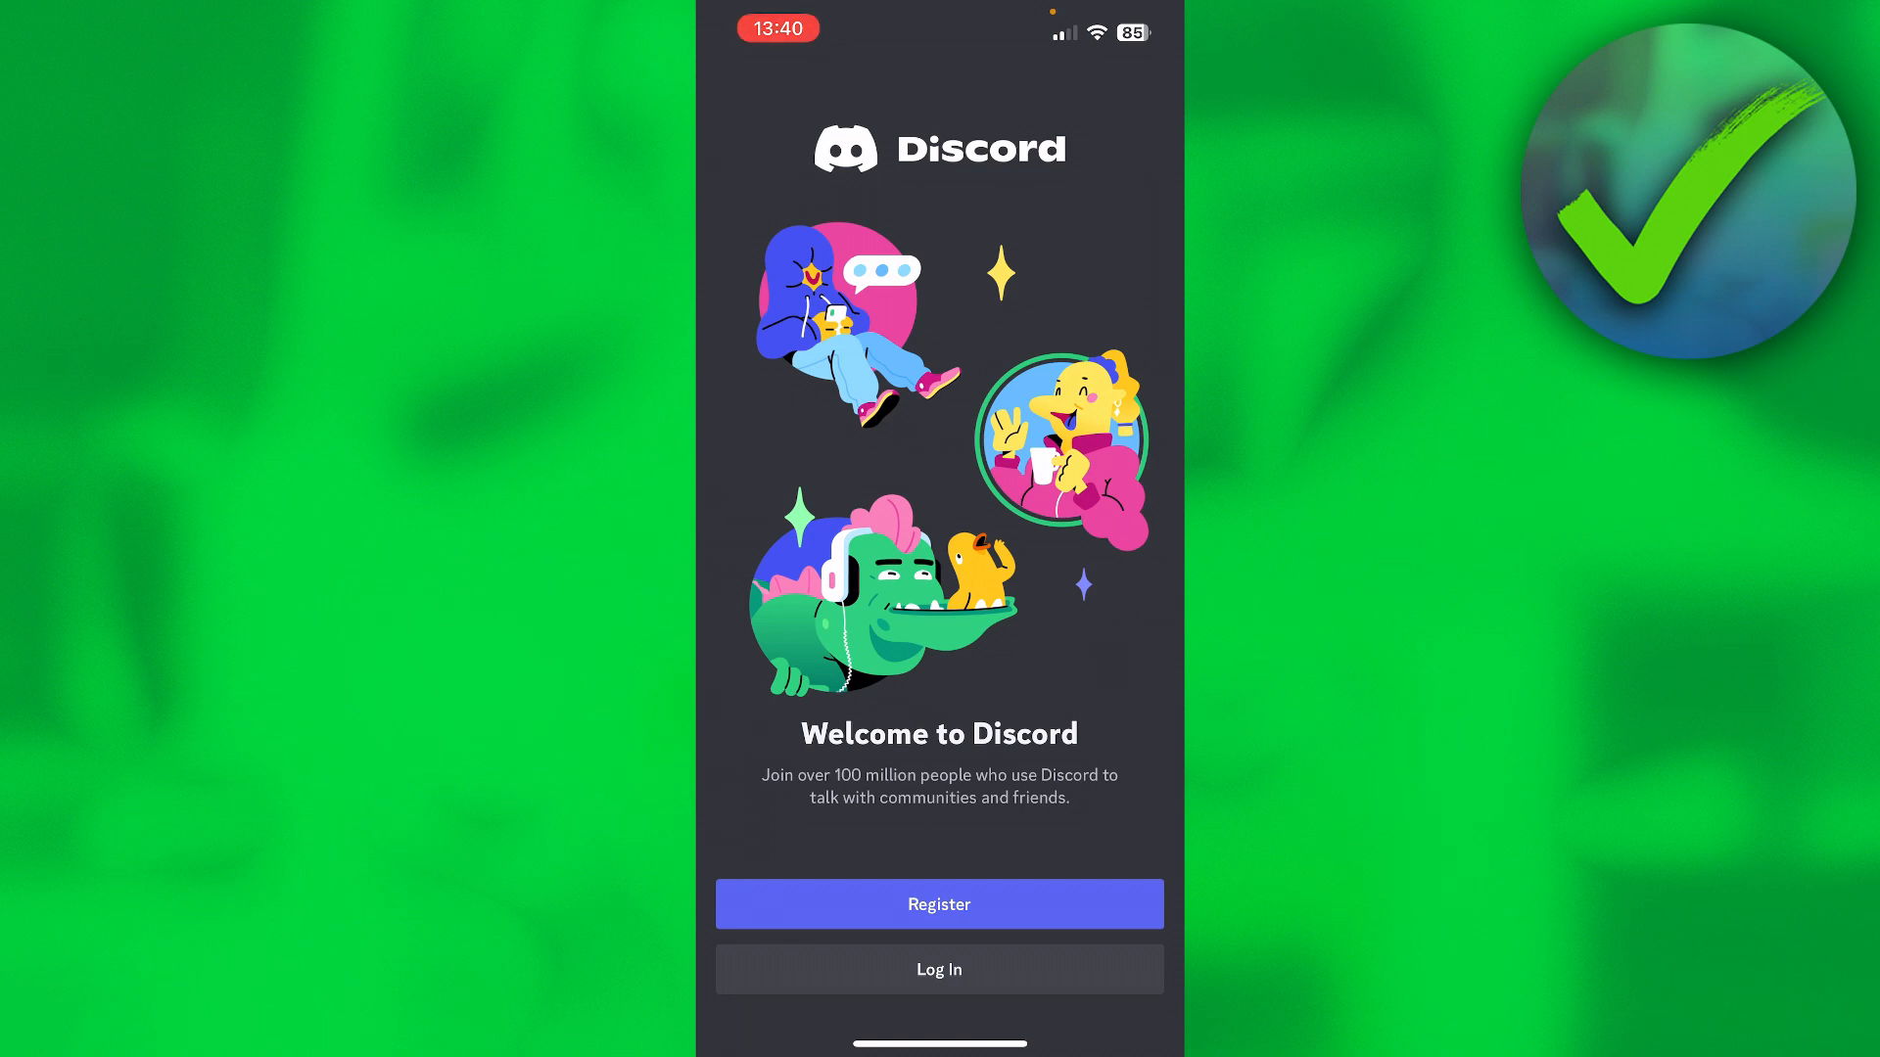
# Begin registering with the Email option and submit the email address to reach the name step.
pyautogui.click(939, 904)
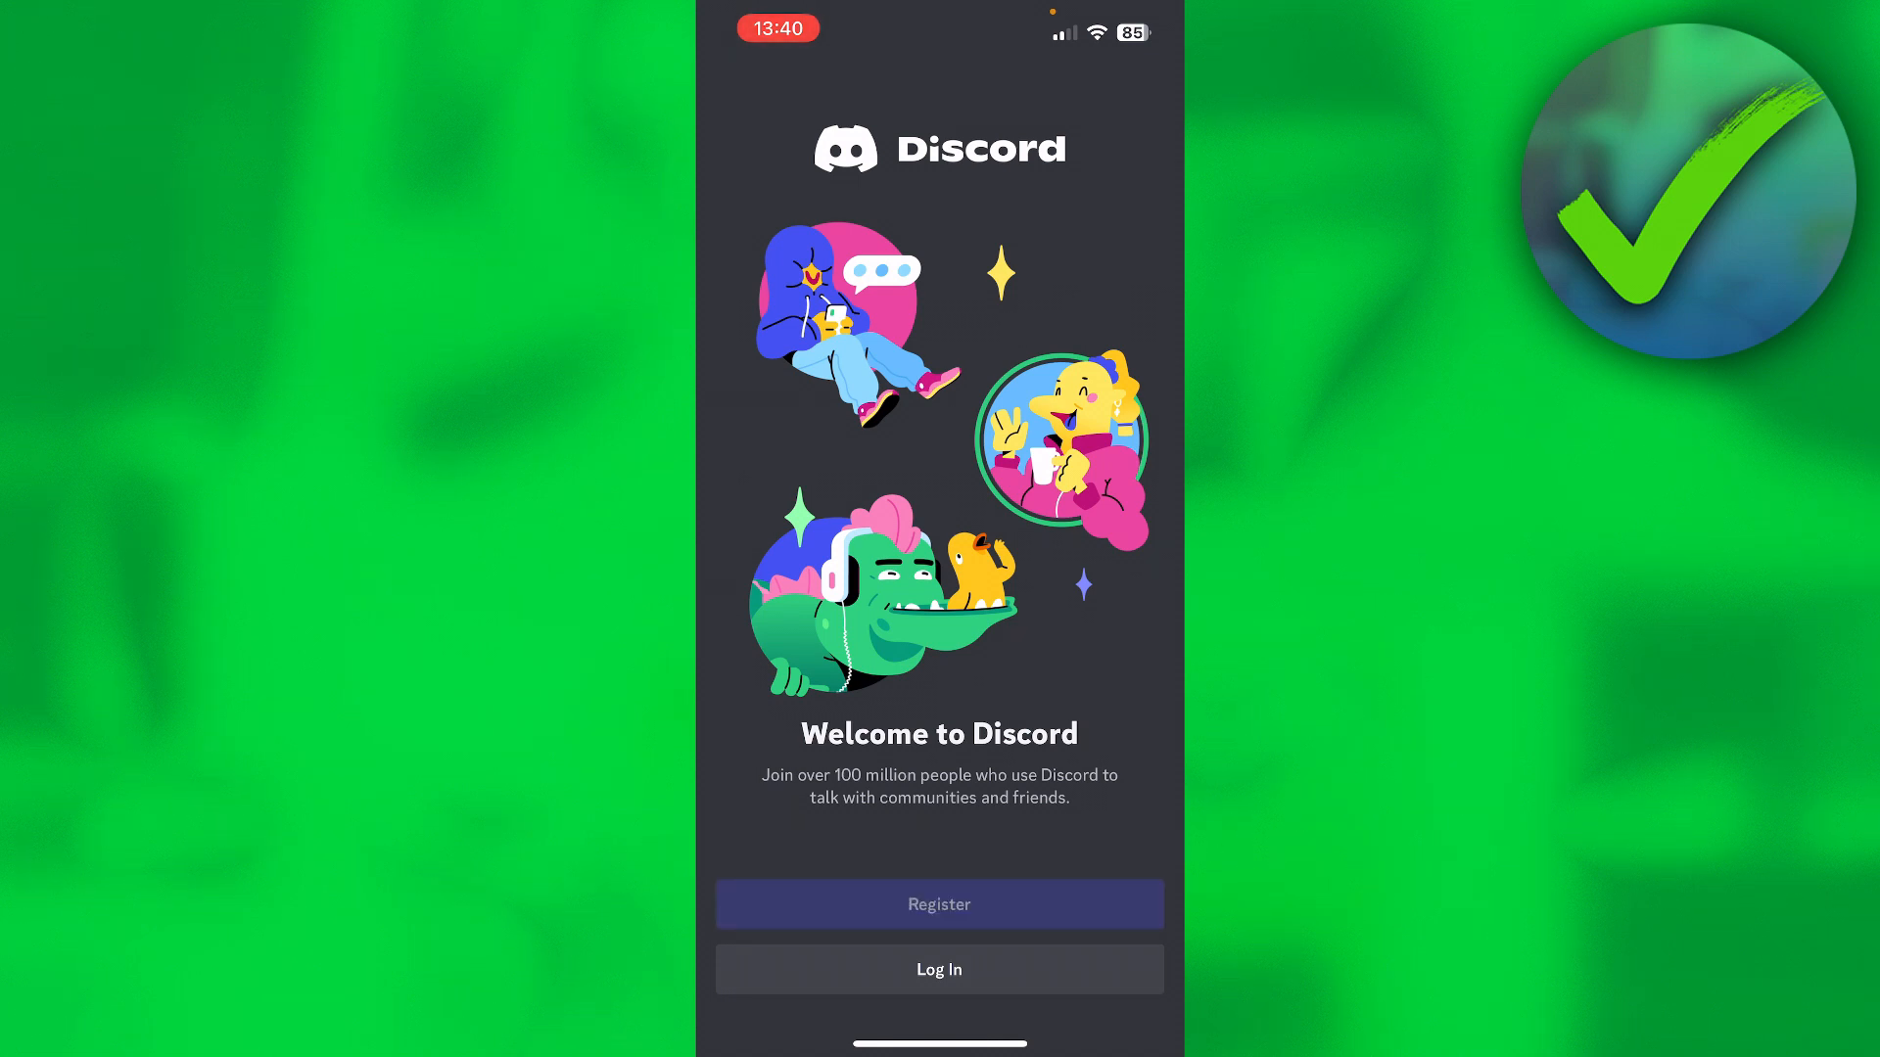
pyautogui.click(939, 903)
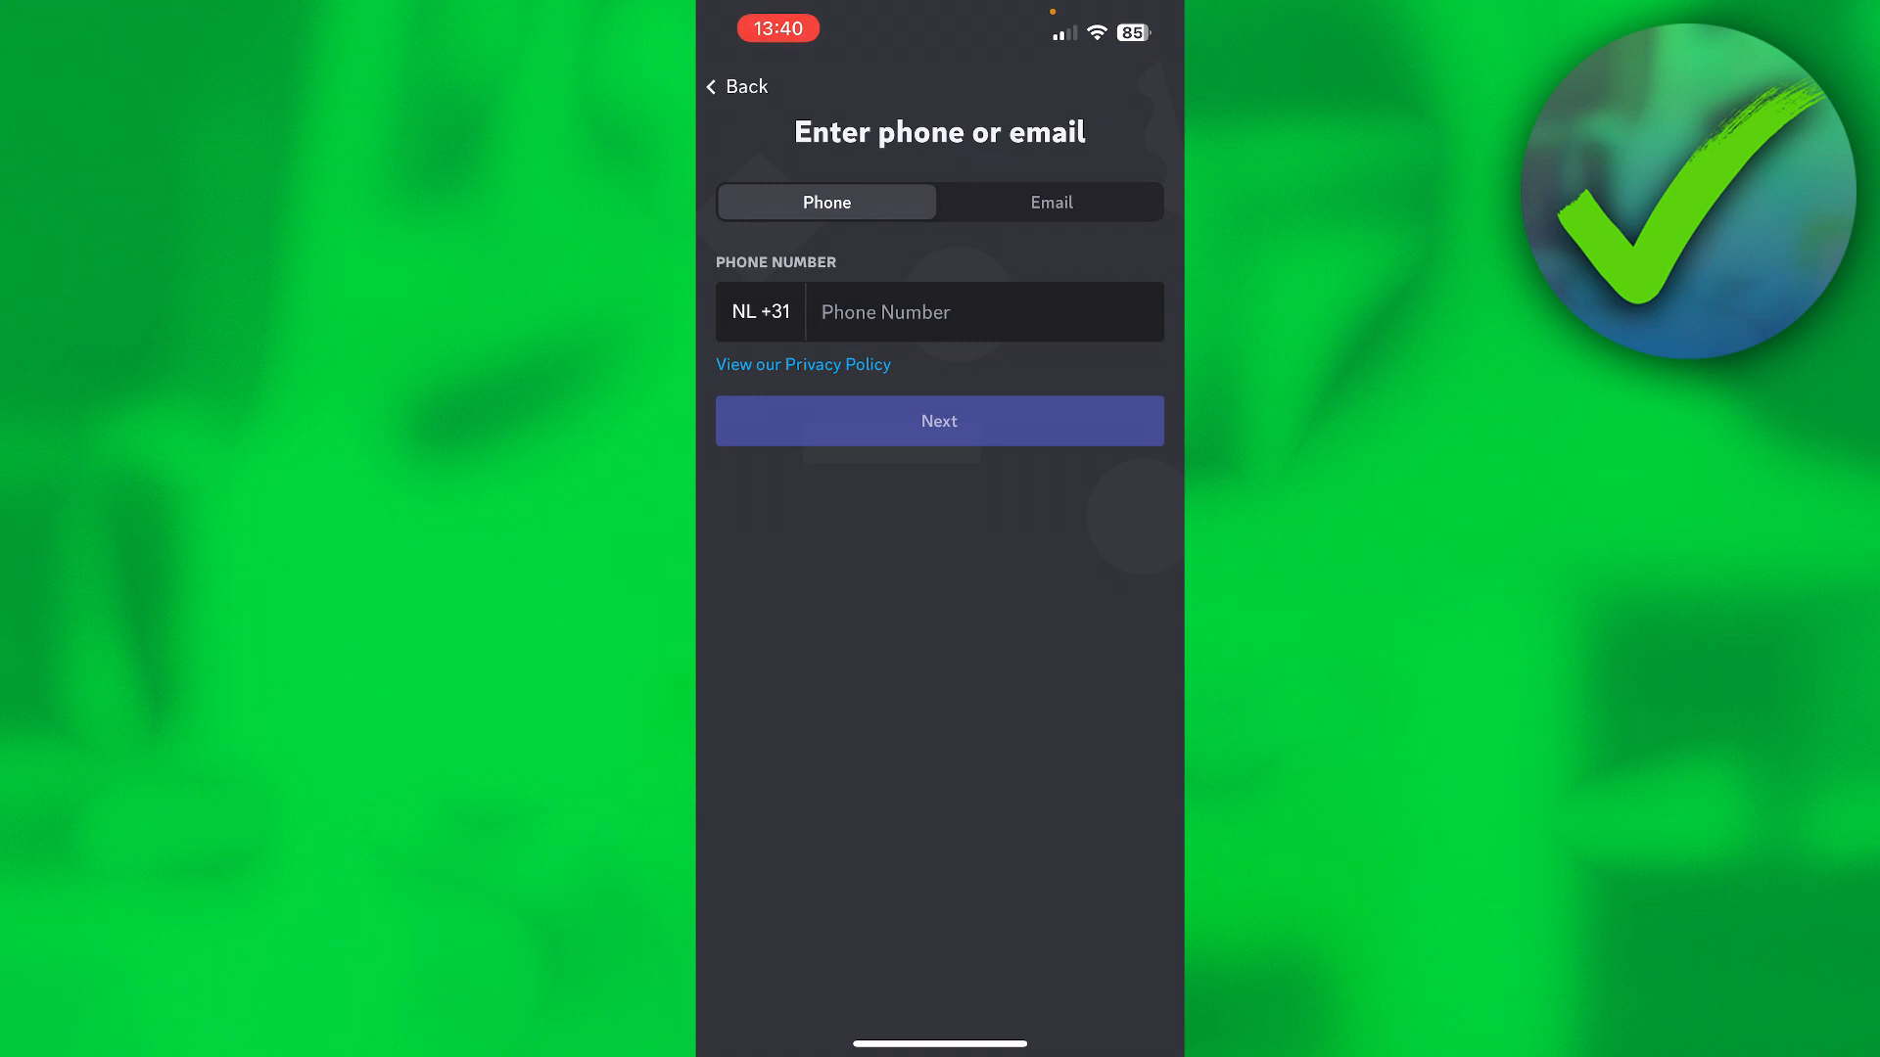
pyautogui.click(1051, 202)
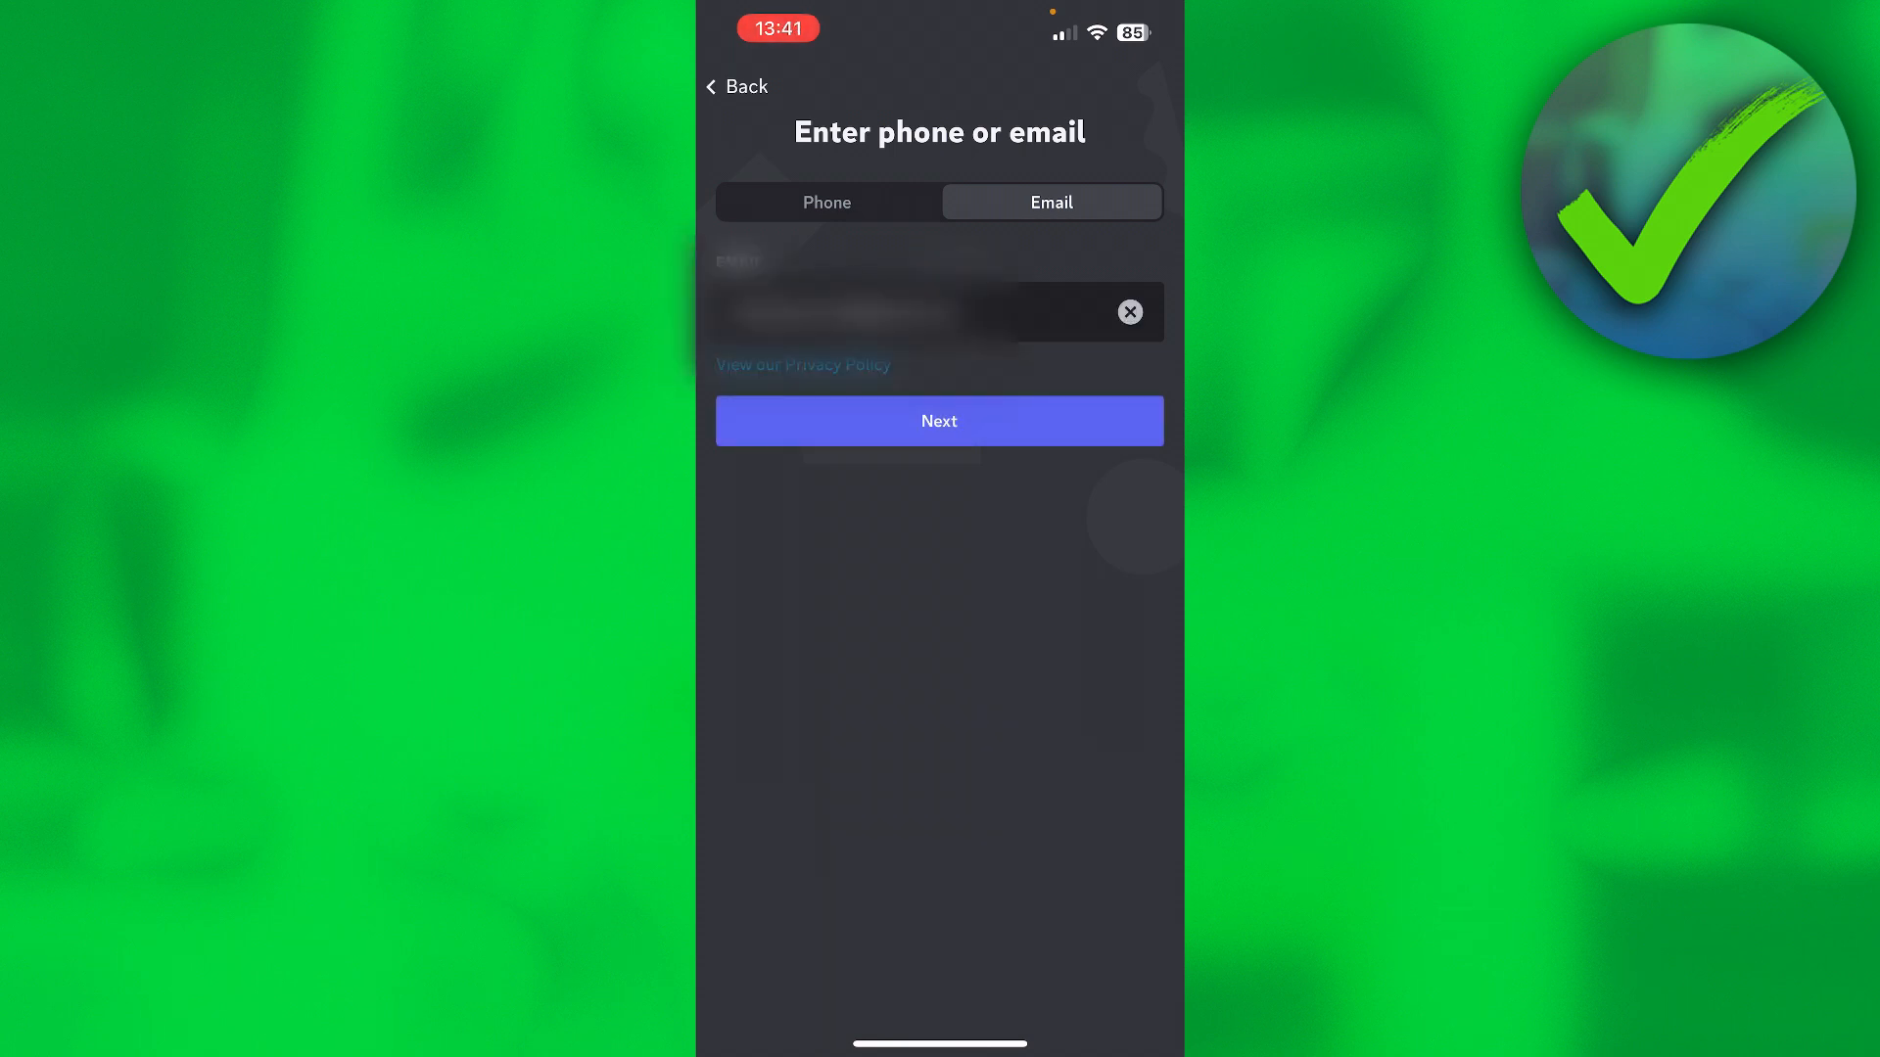
pyautogui.click(939, 421)
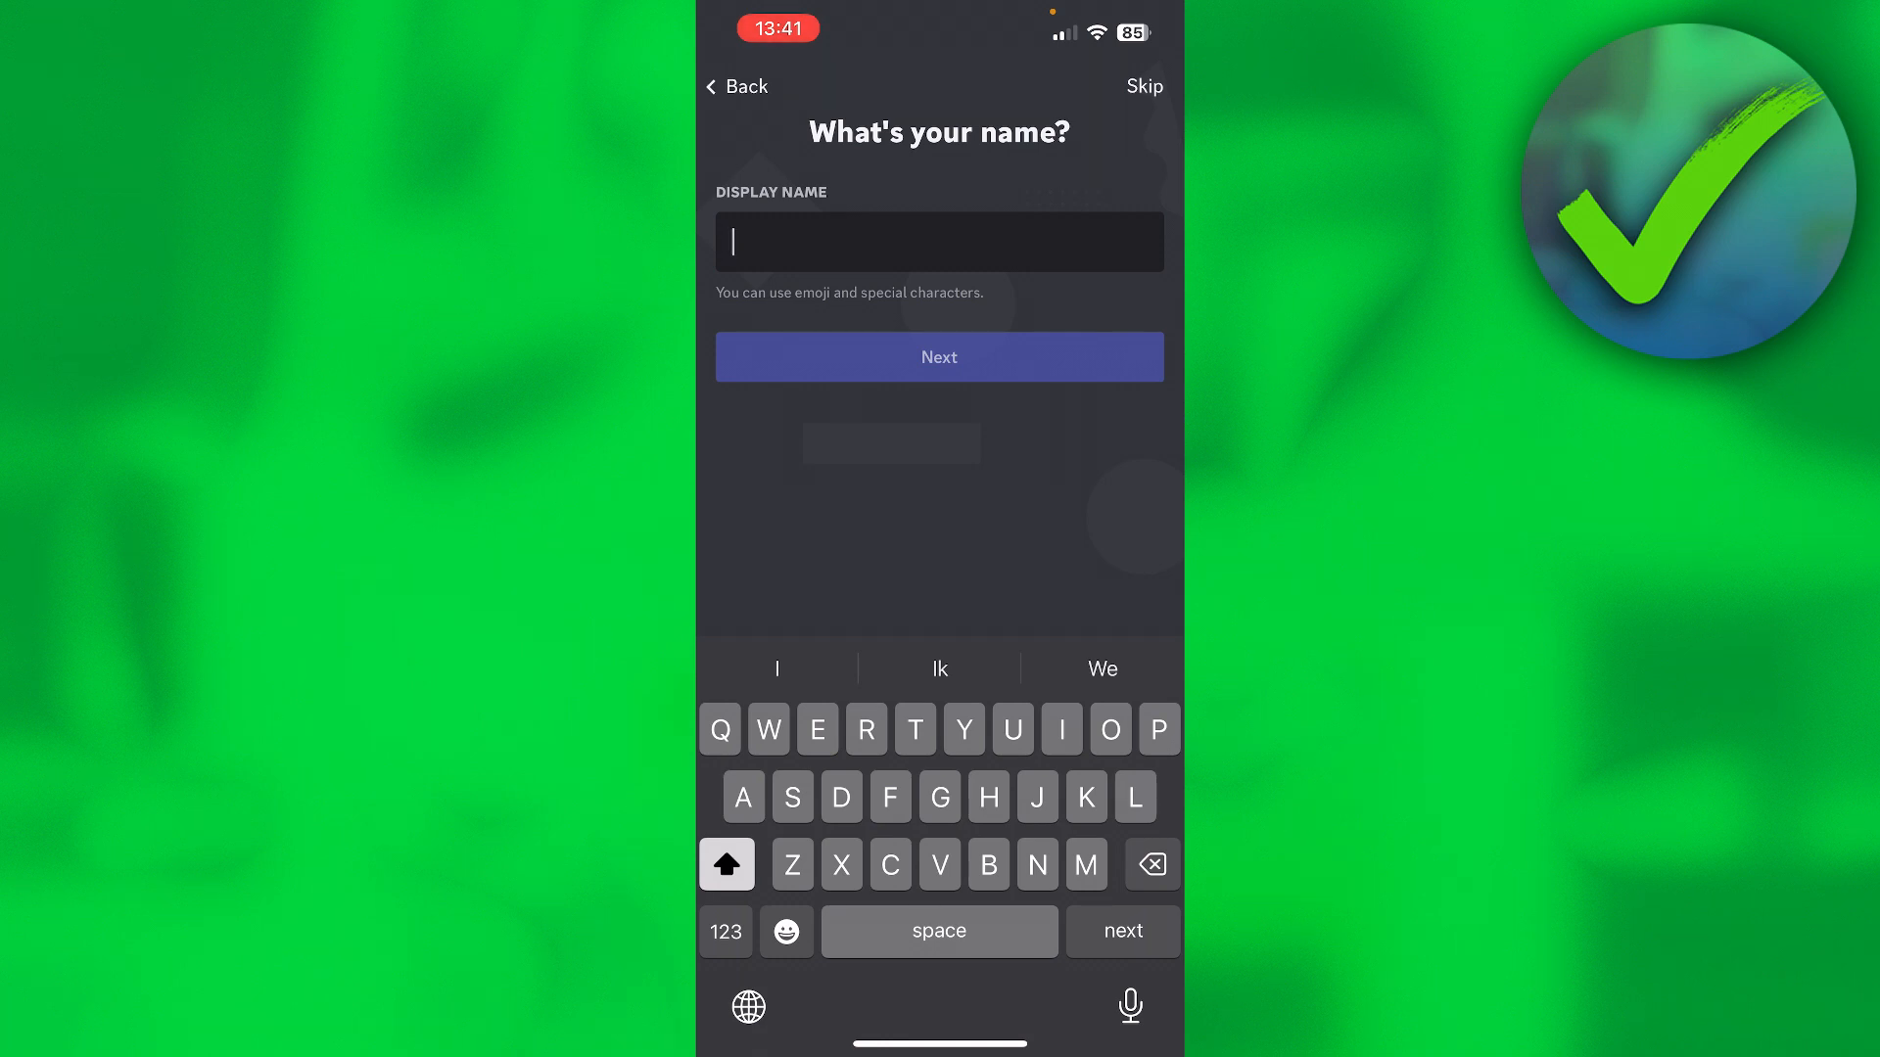
# Enter 'Helpful Online' as the display name and continue.
pyautogui.write('Helpful Online')
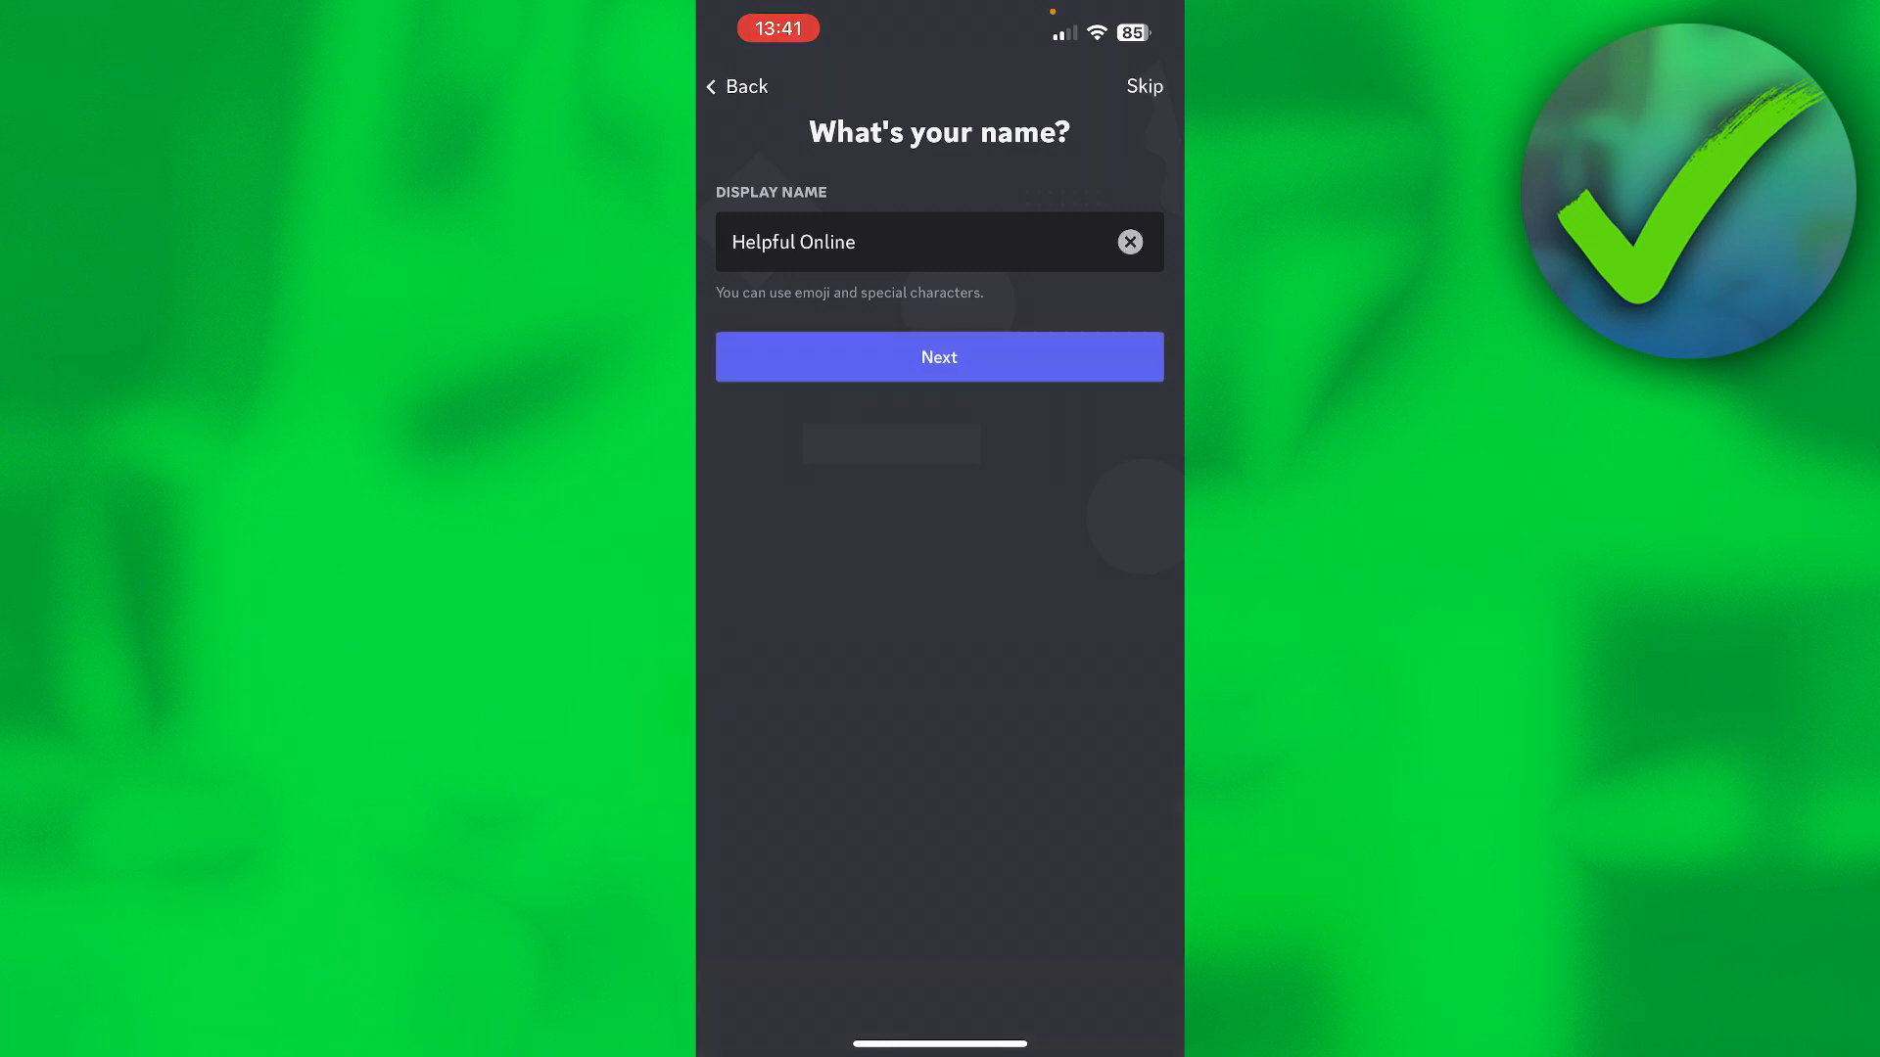
pyautogui.click(939, 358)
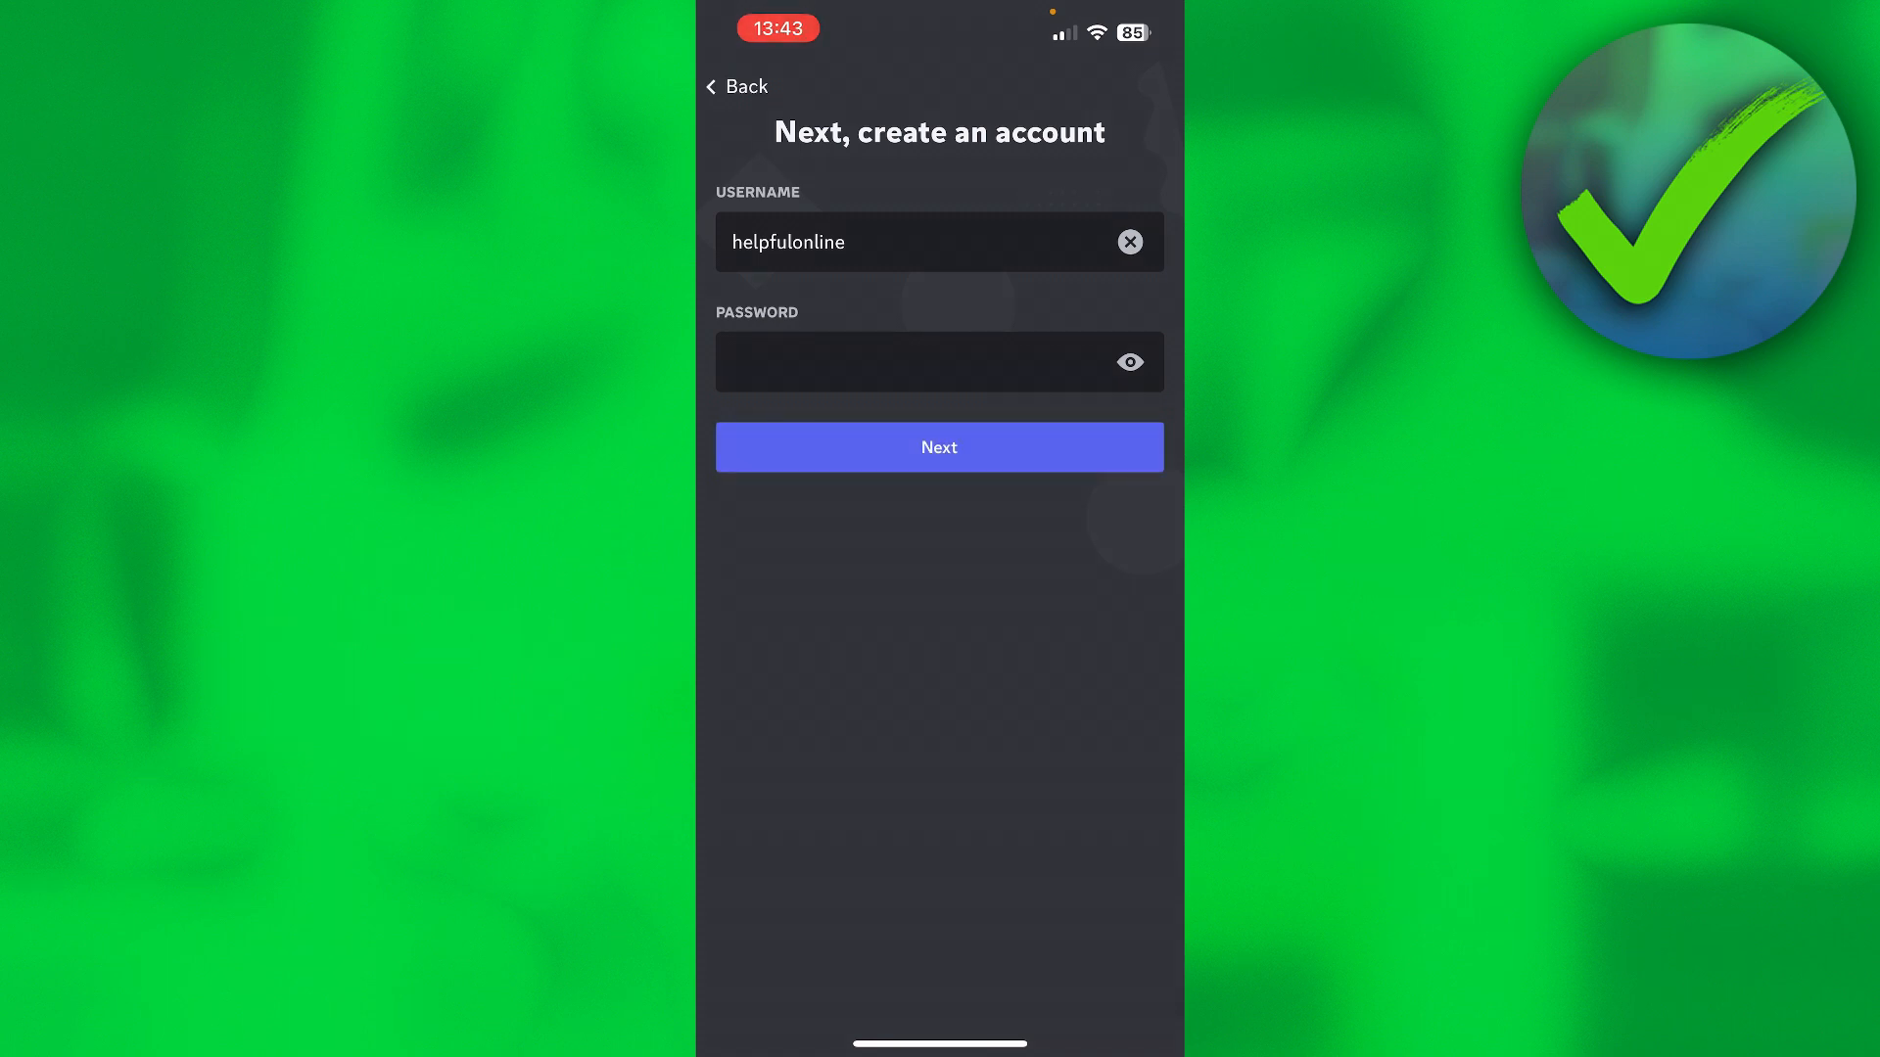
pyautogui.click(939, 448)
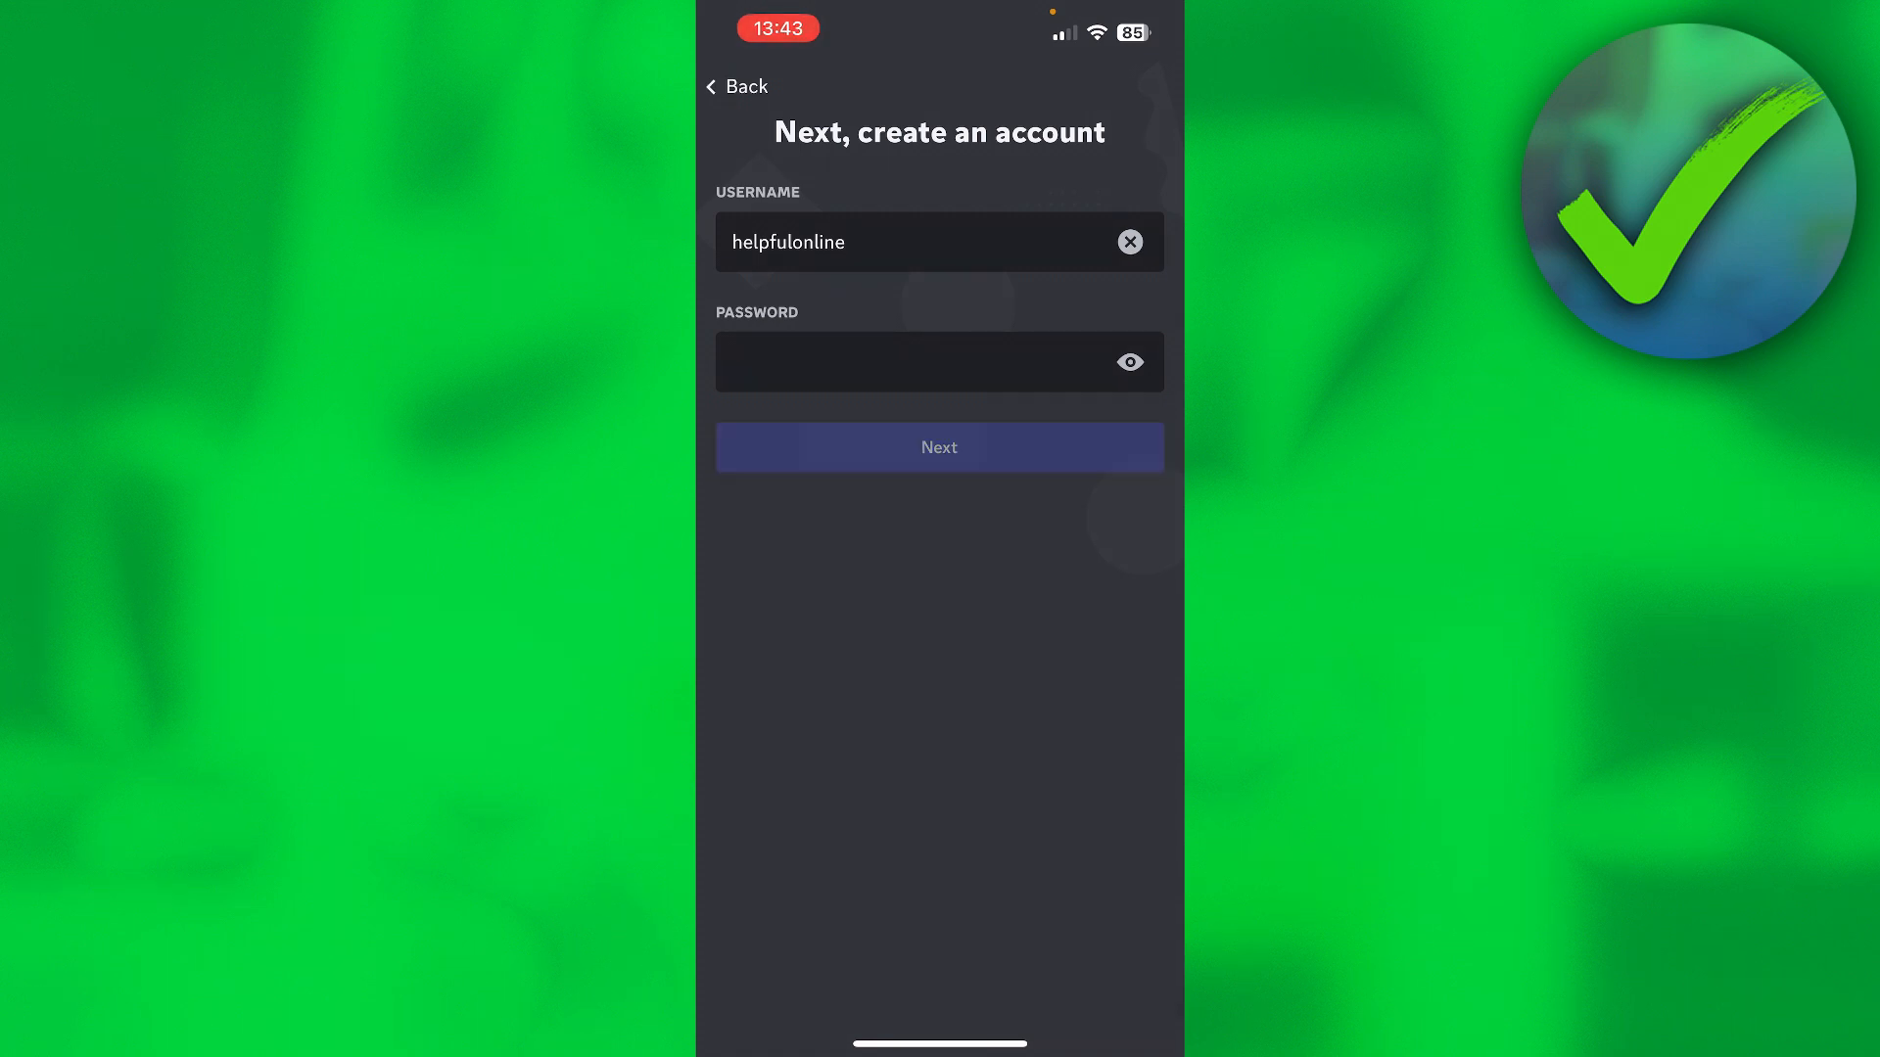
pyautogui.click(939, 447)
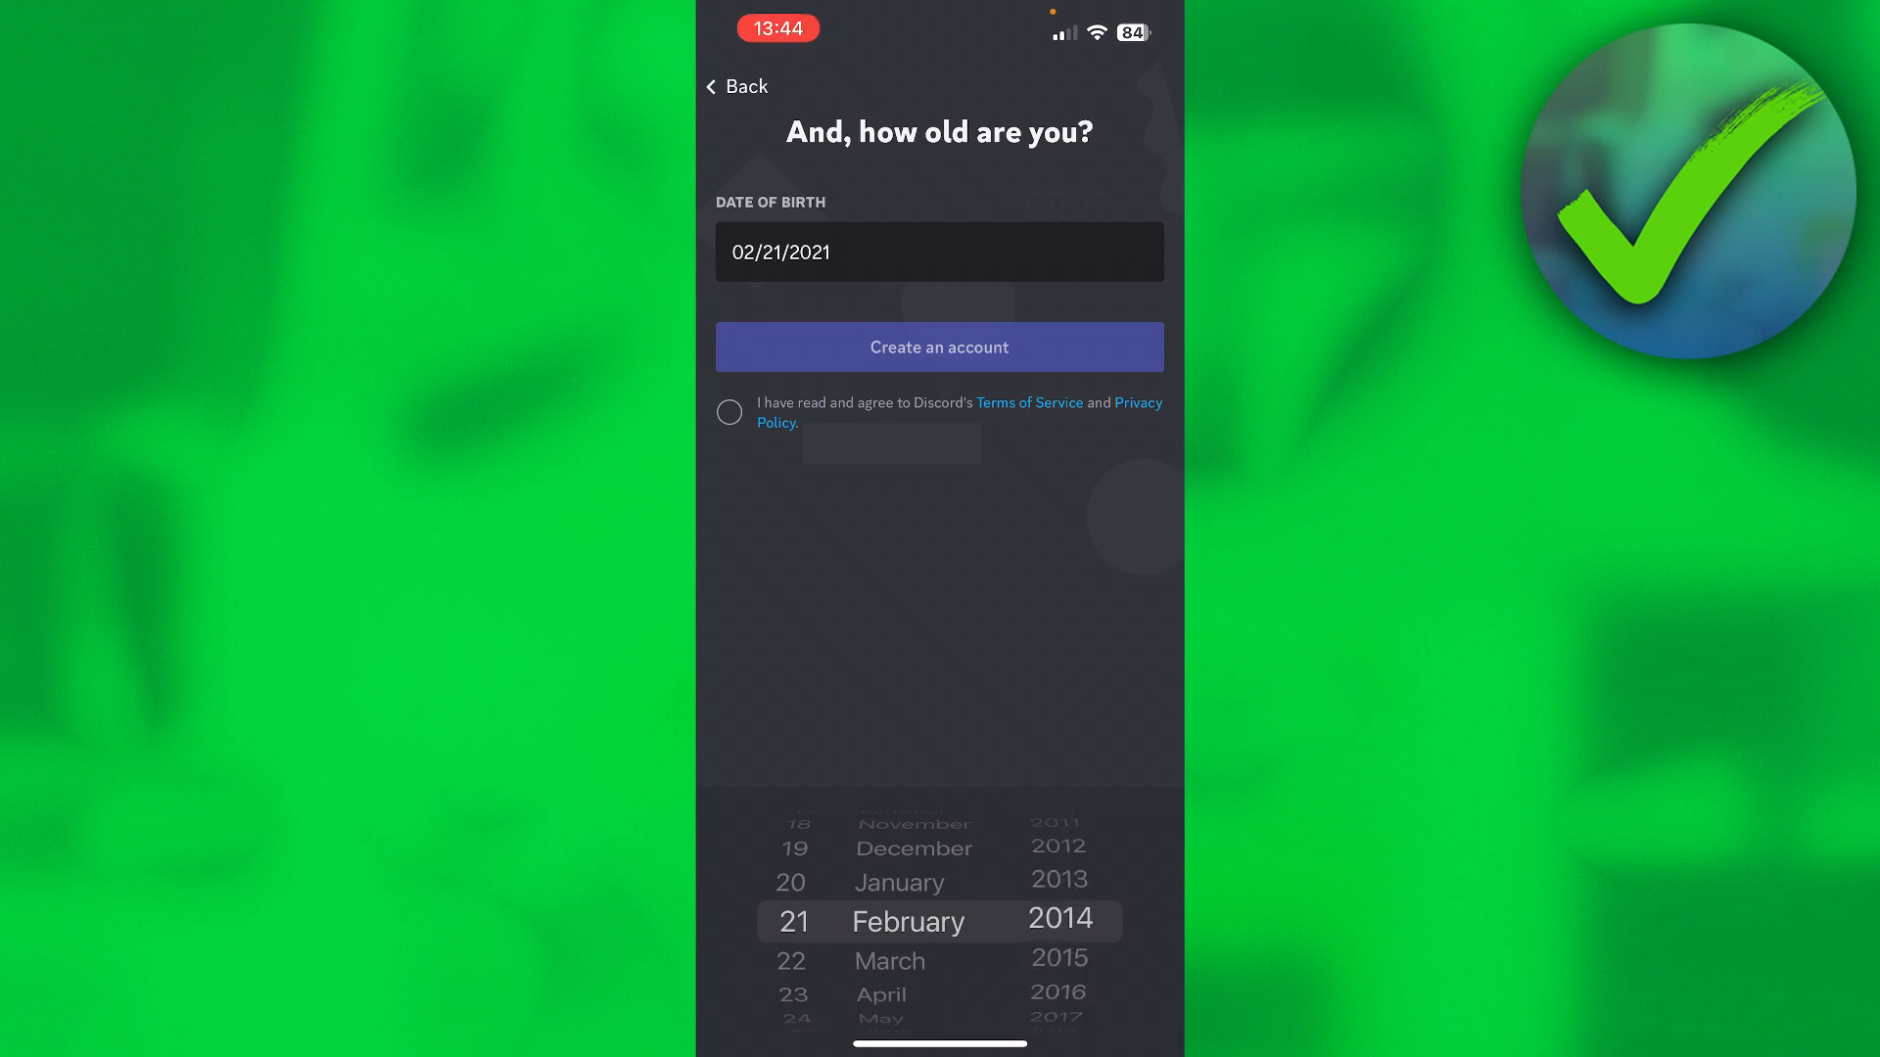
pyautogui.scroll(-3)
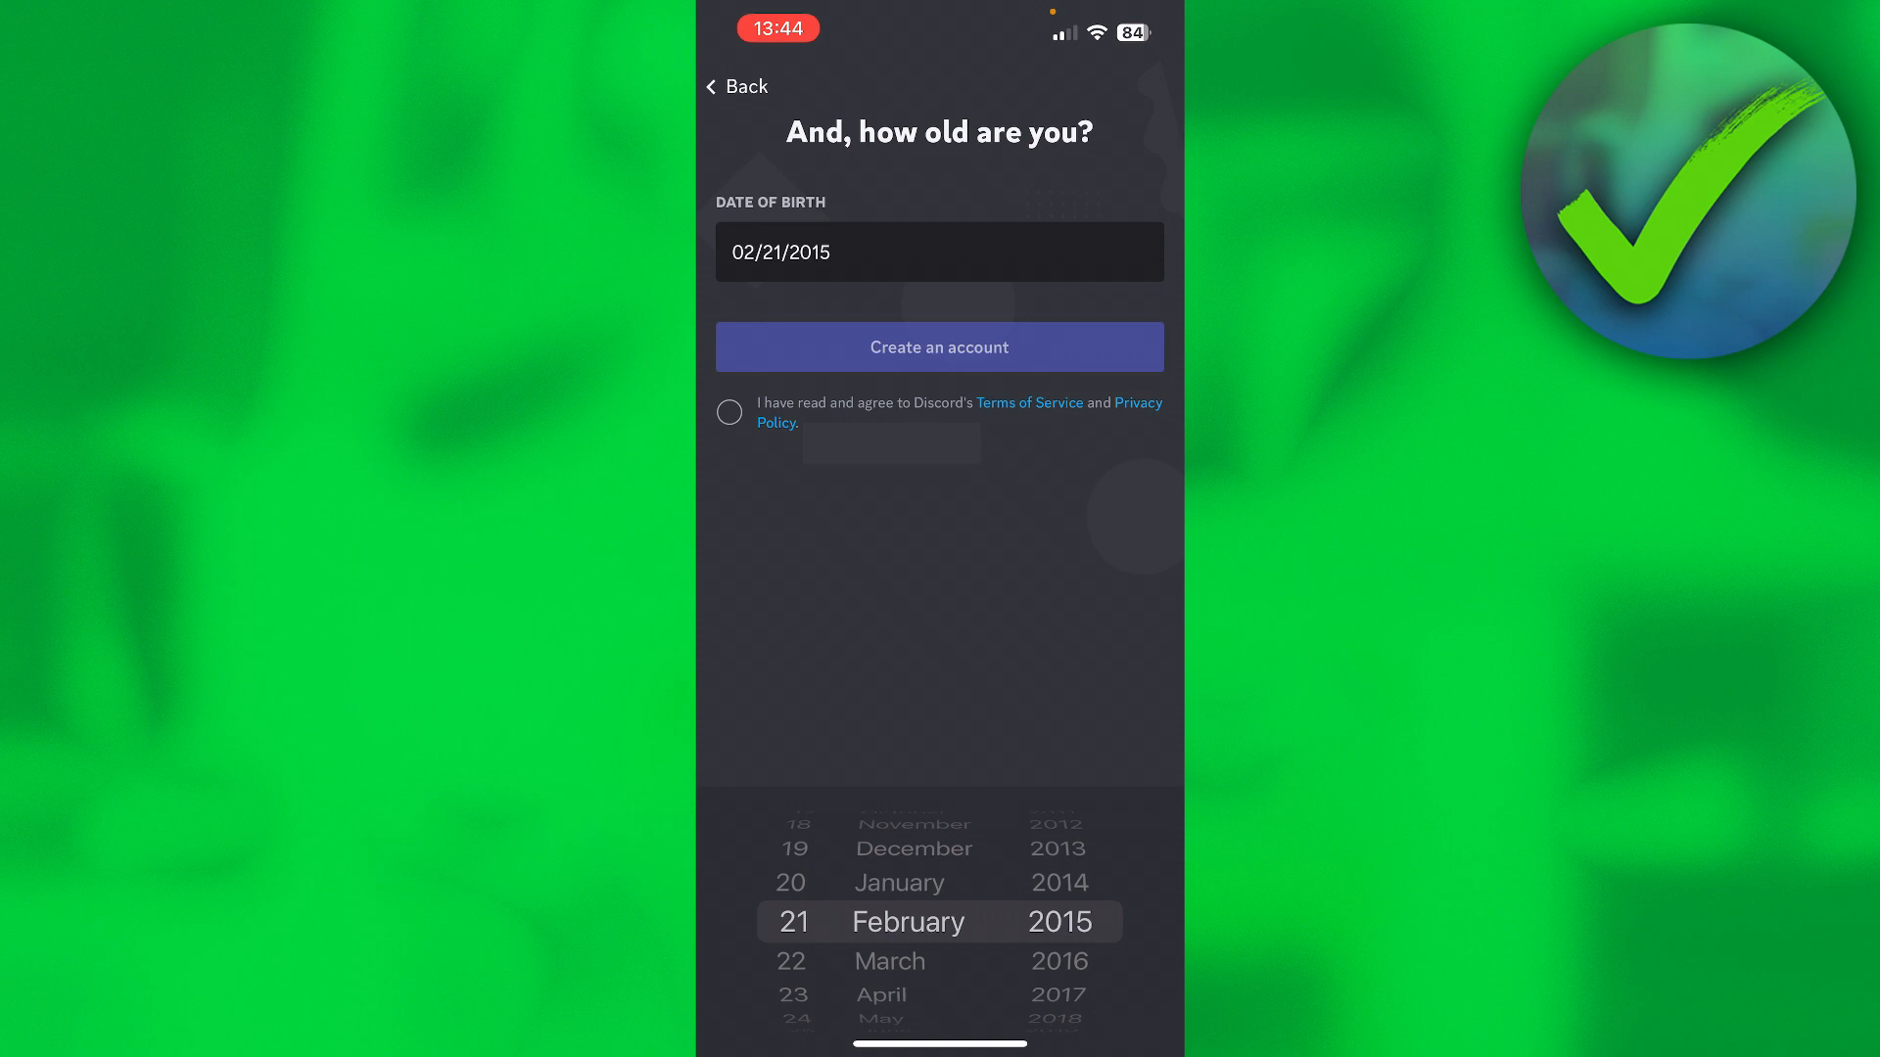
pyautogui.click(729, 411)
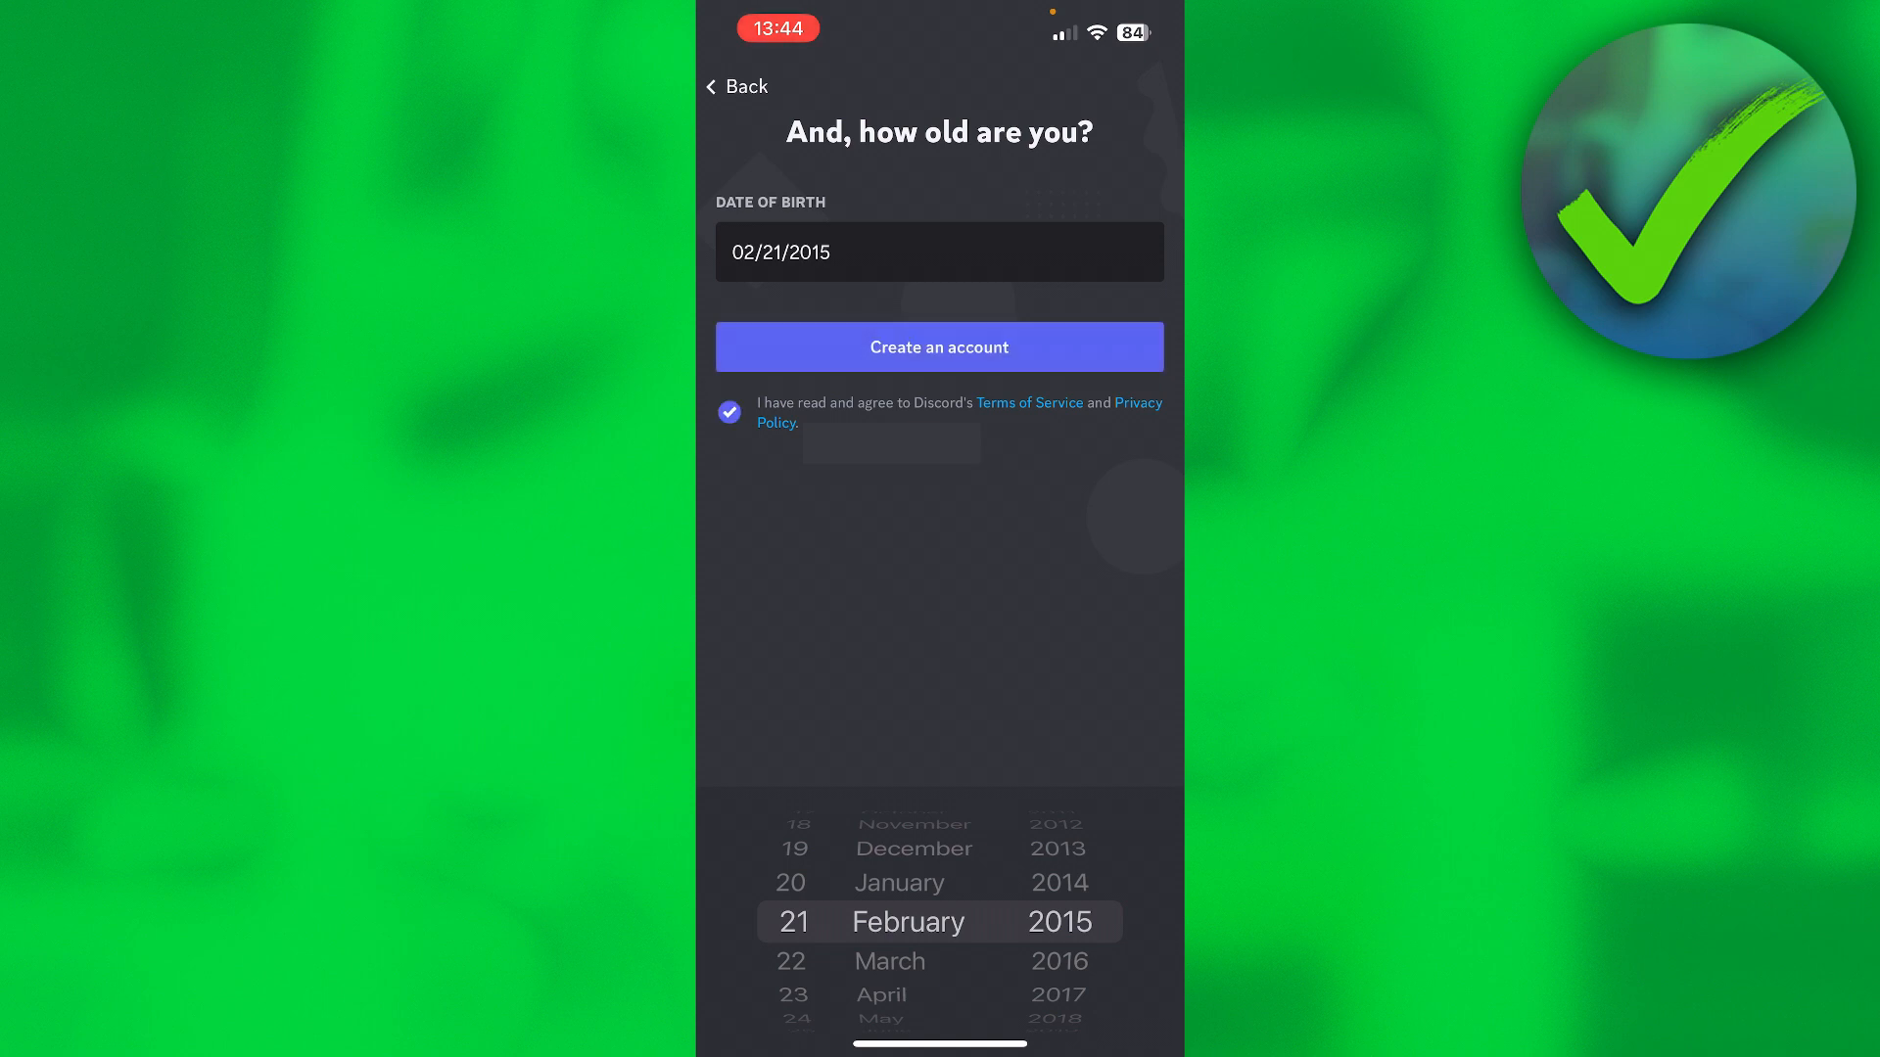
pyautogui.click(939, 347)
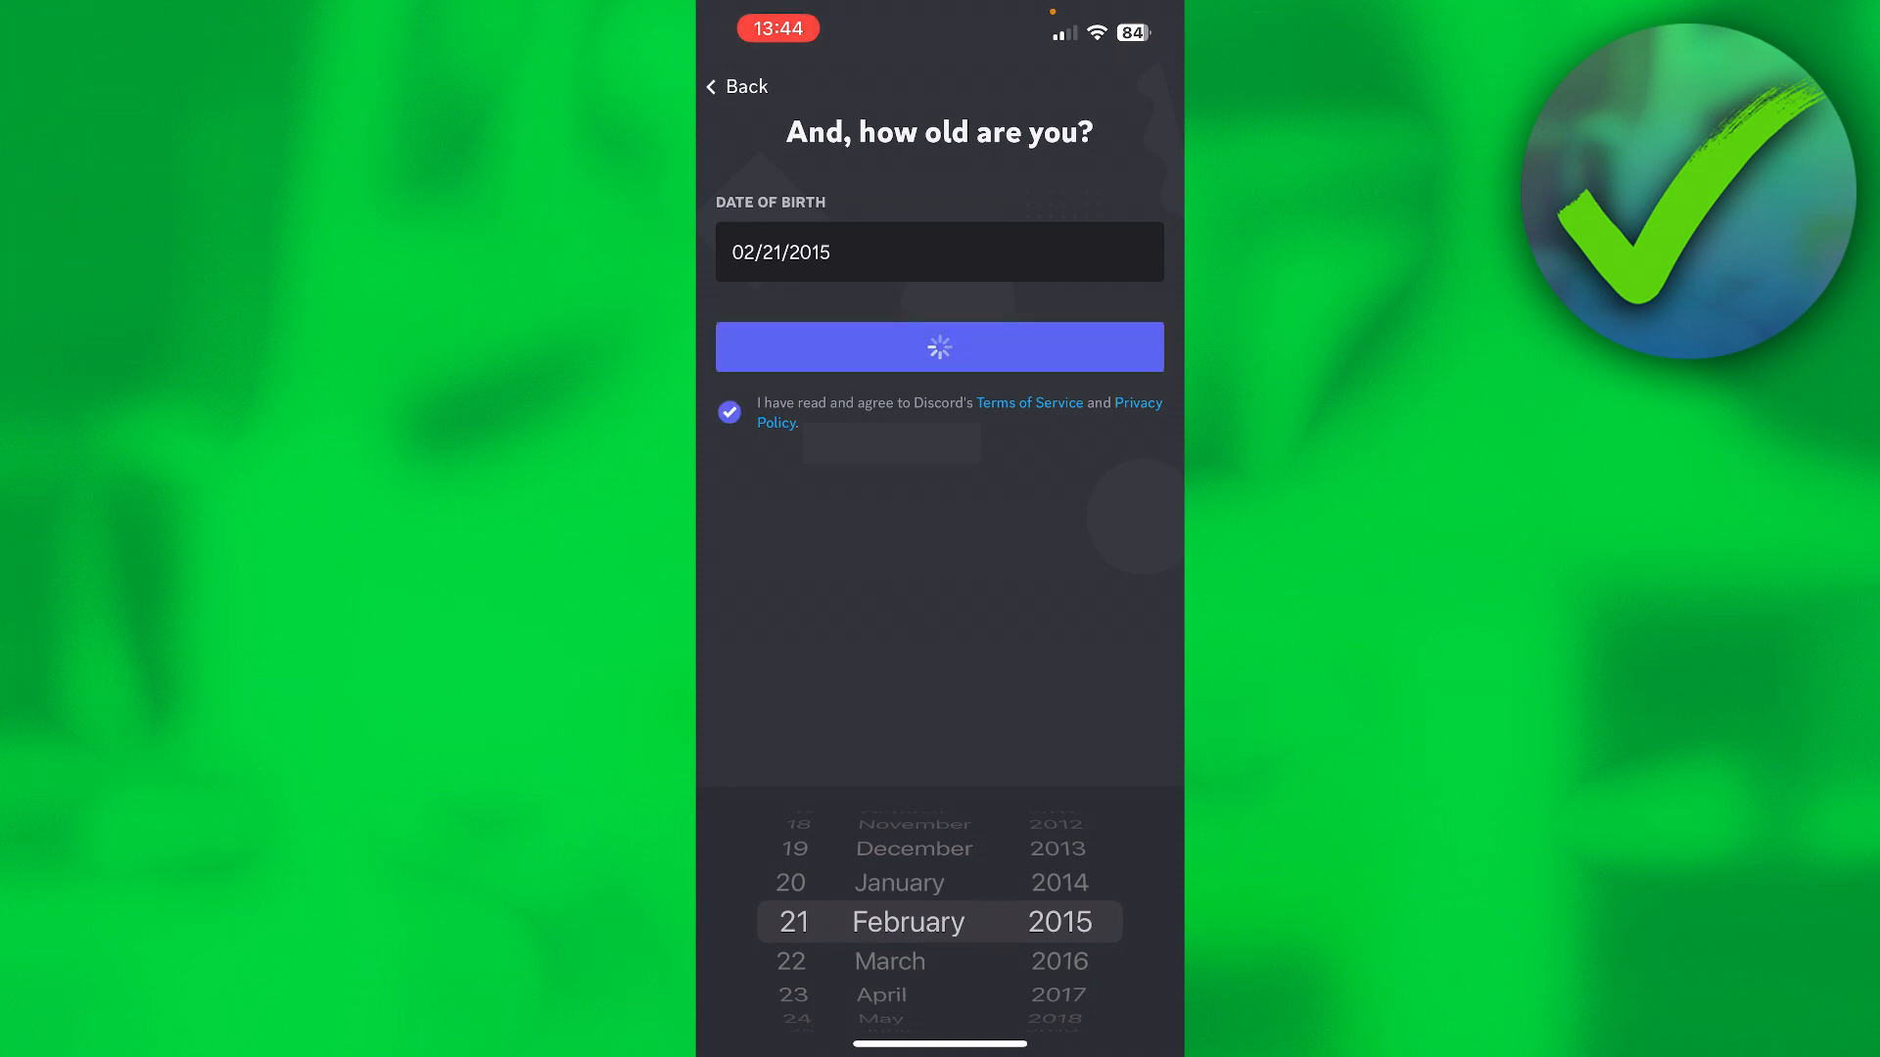
pyautogui.click(939, 346)
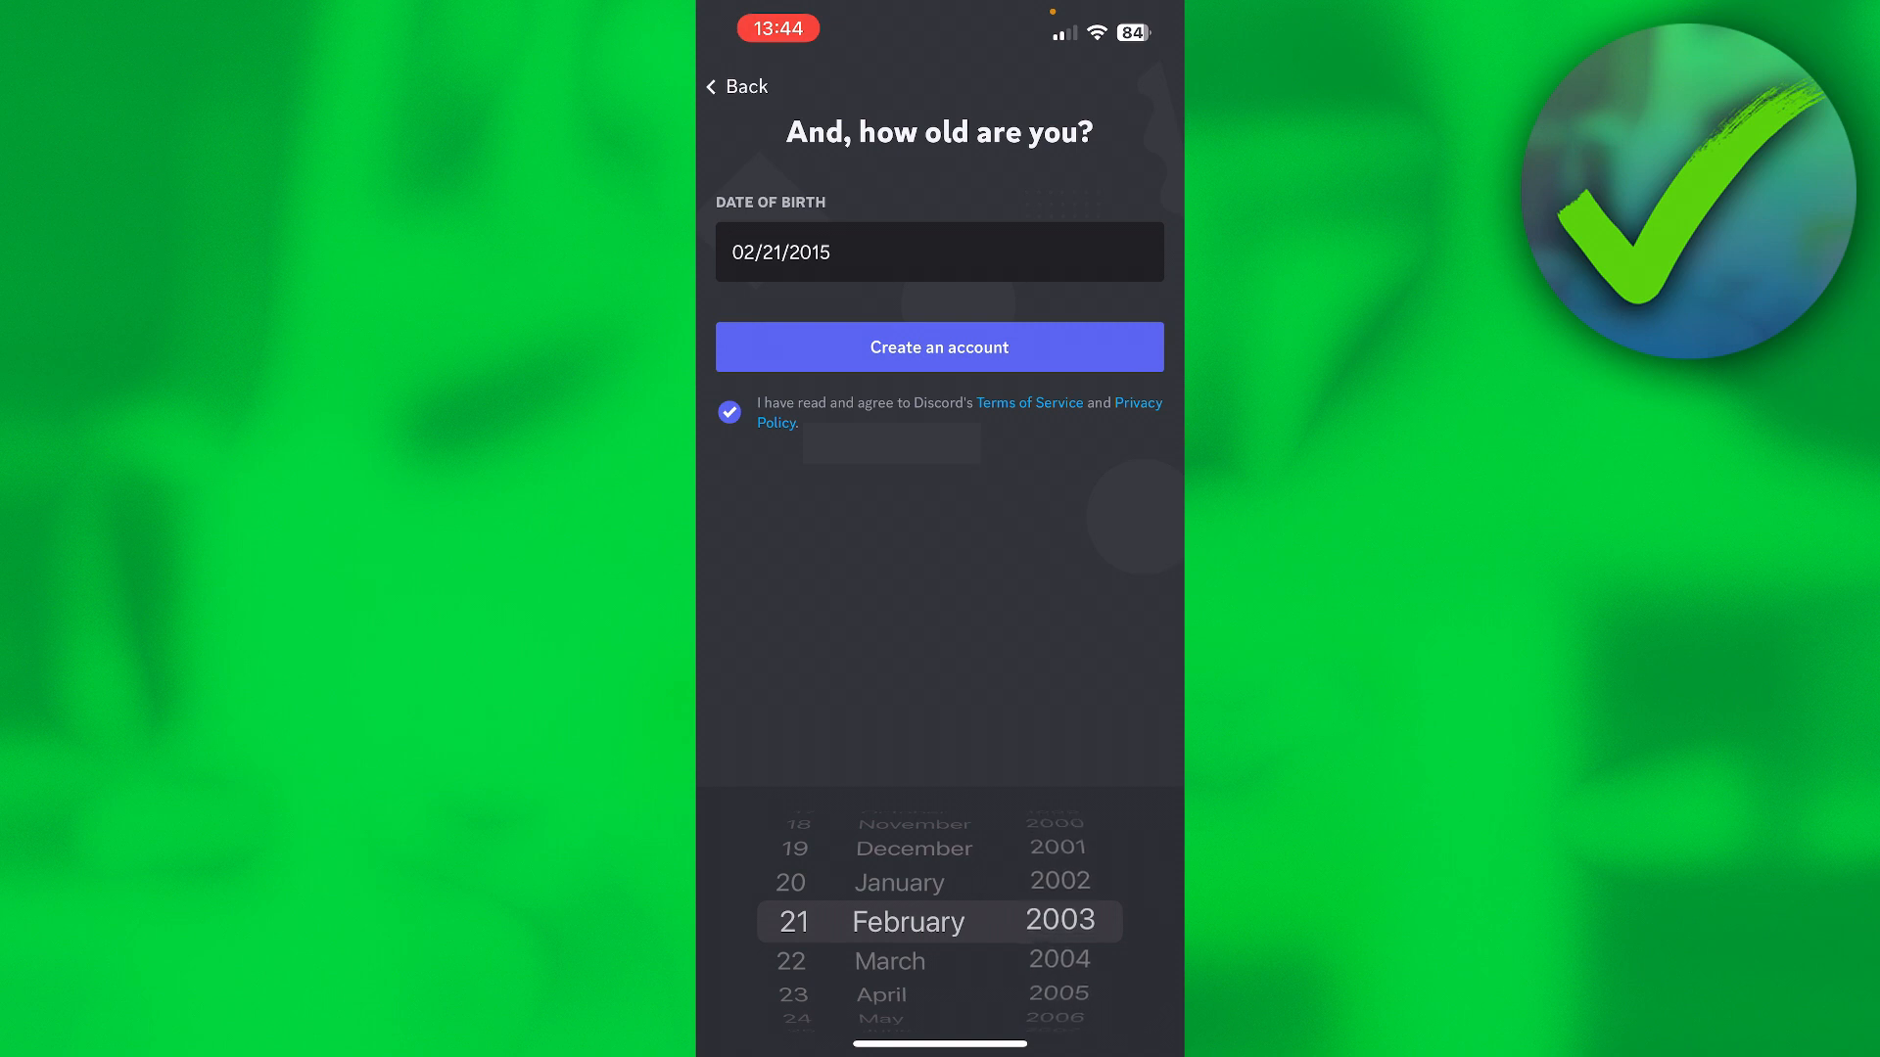
# Submit the account with the 2003 birth date and pass the laptop-picture captcha.
pyautogui.click(939, 347)
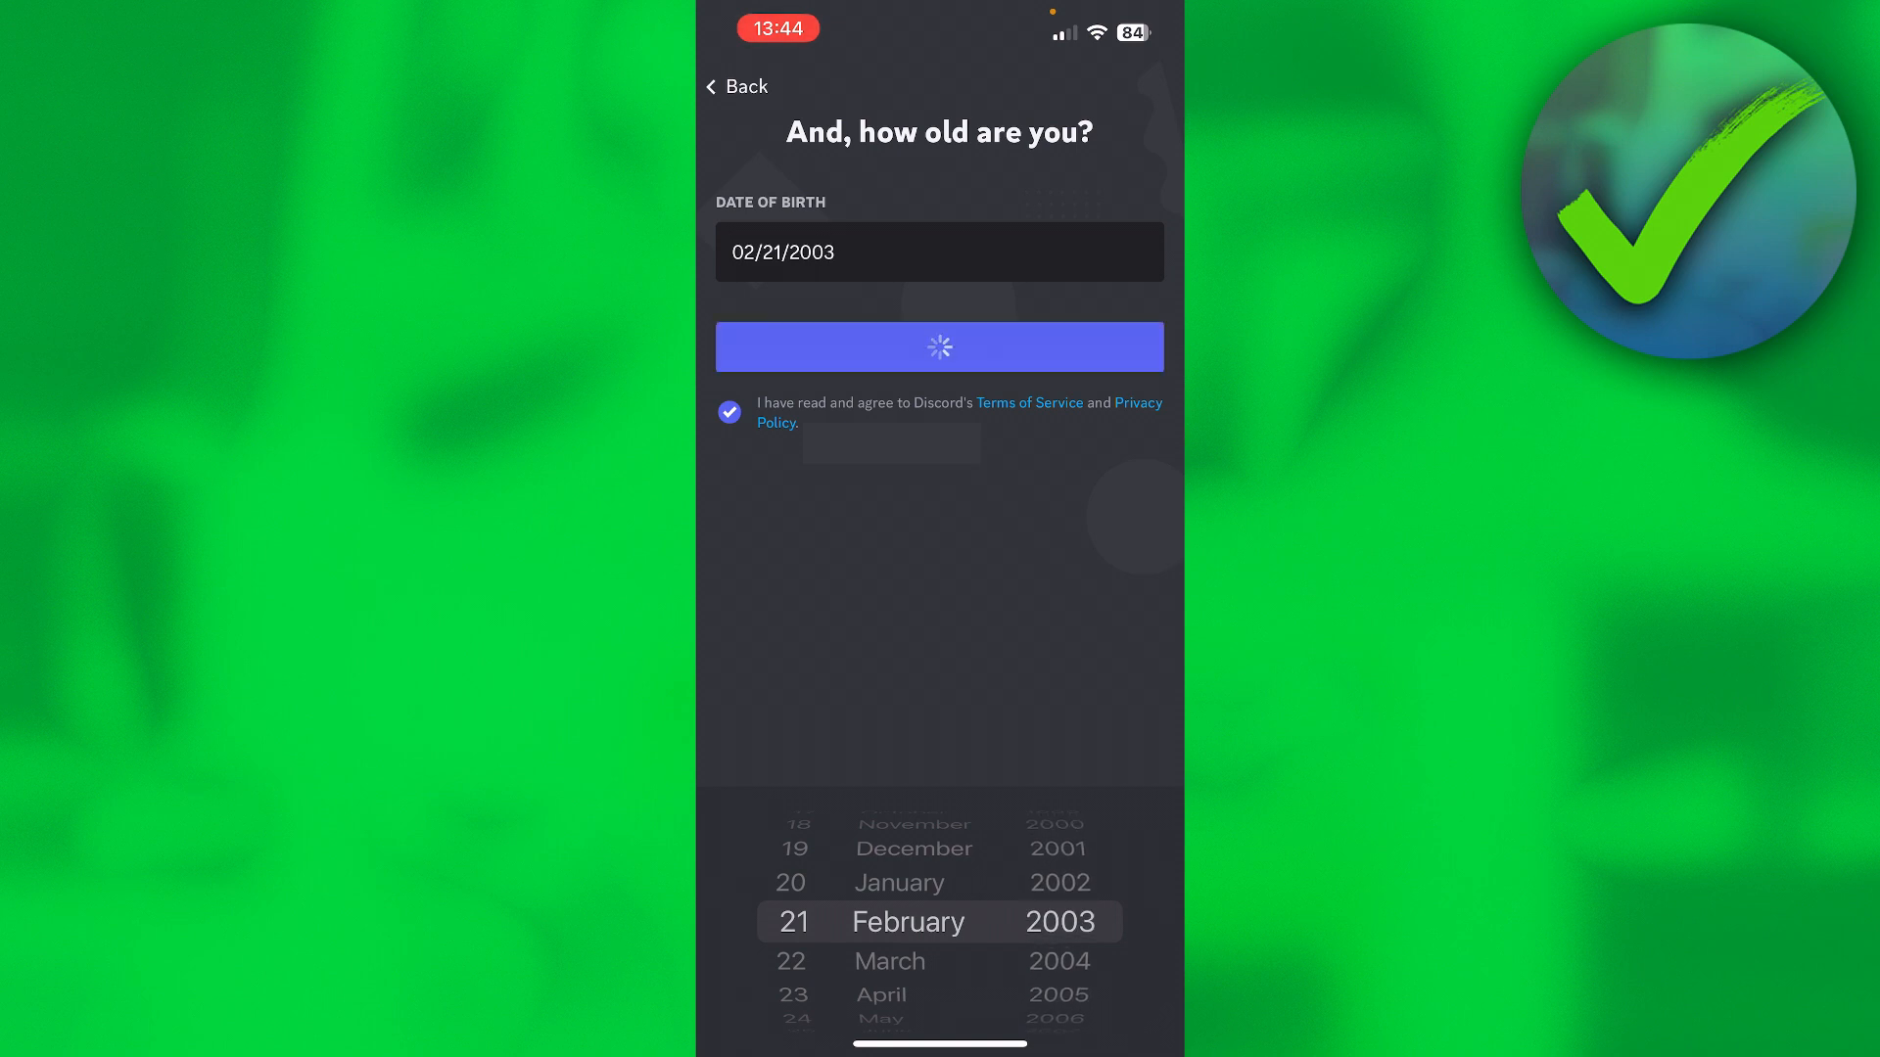
pyautogui.click(939, 347)
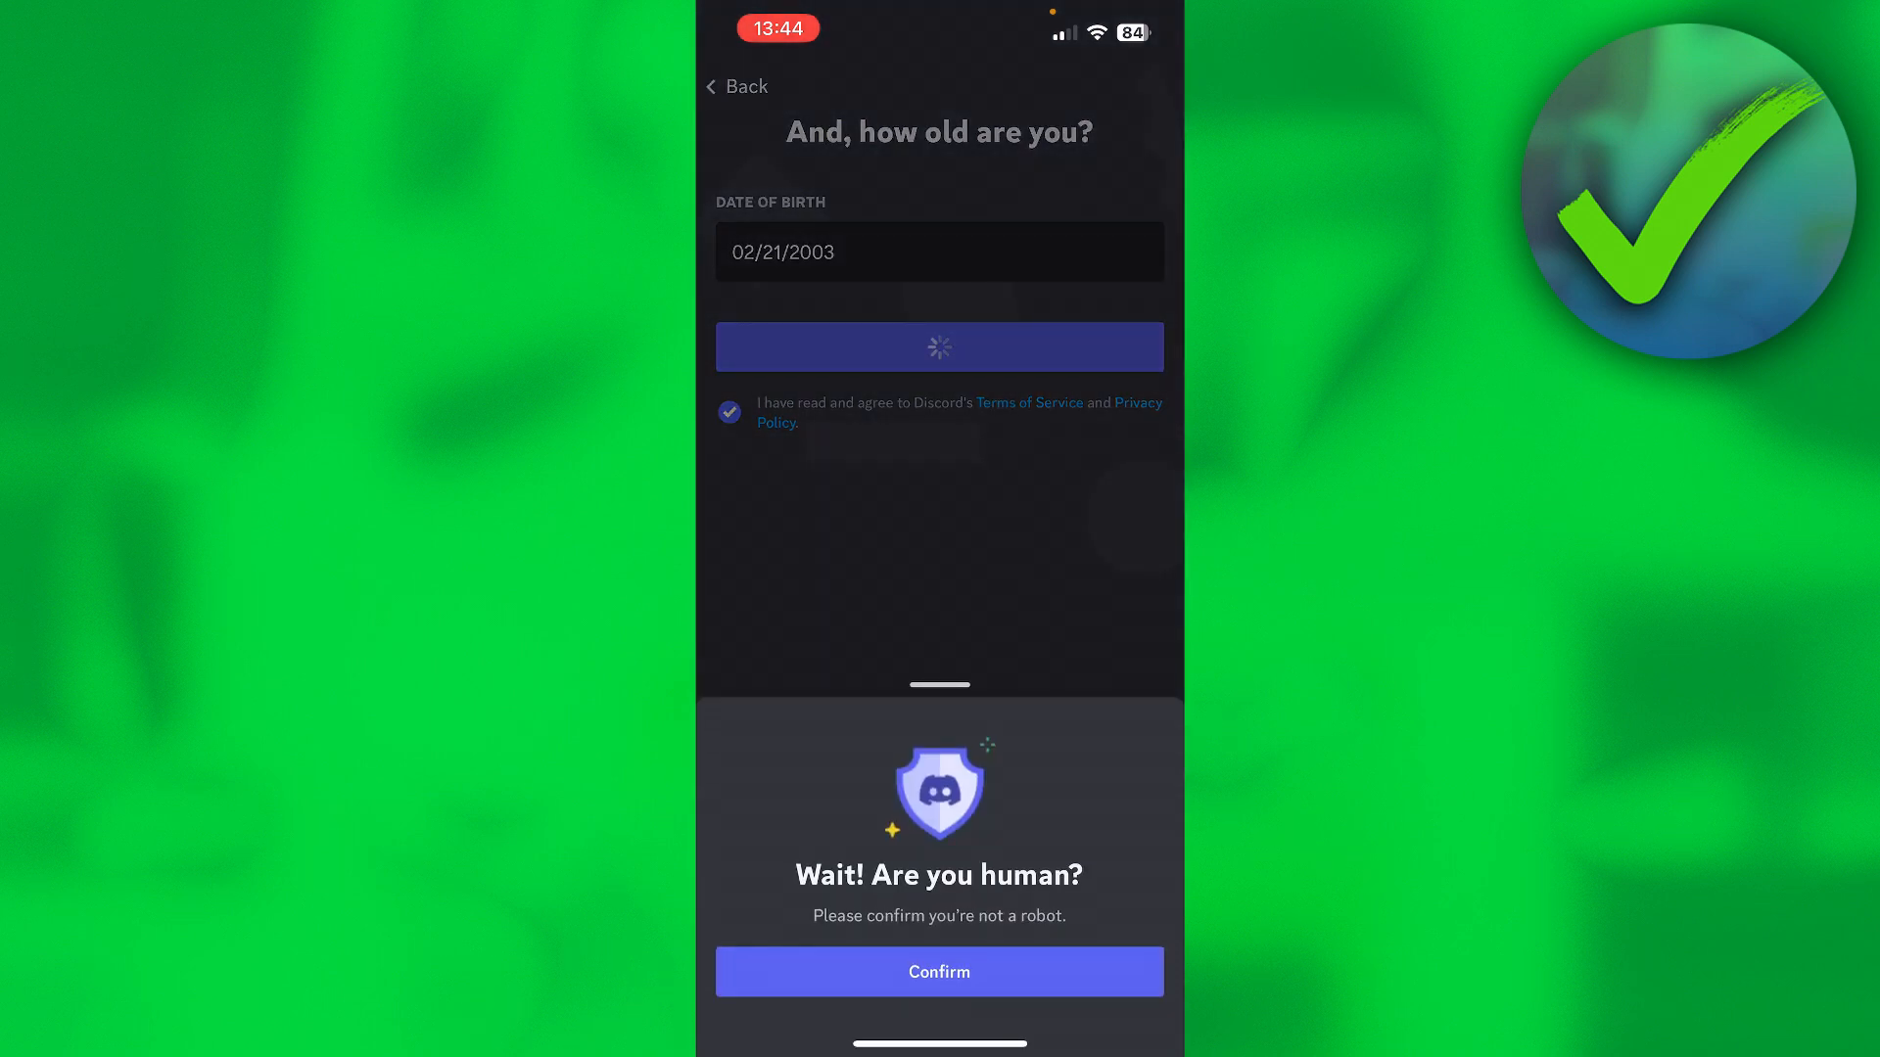
pyautogui.click(939, 971)
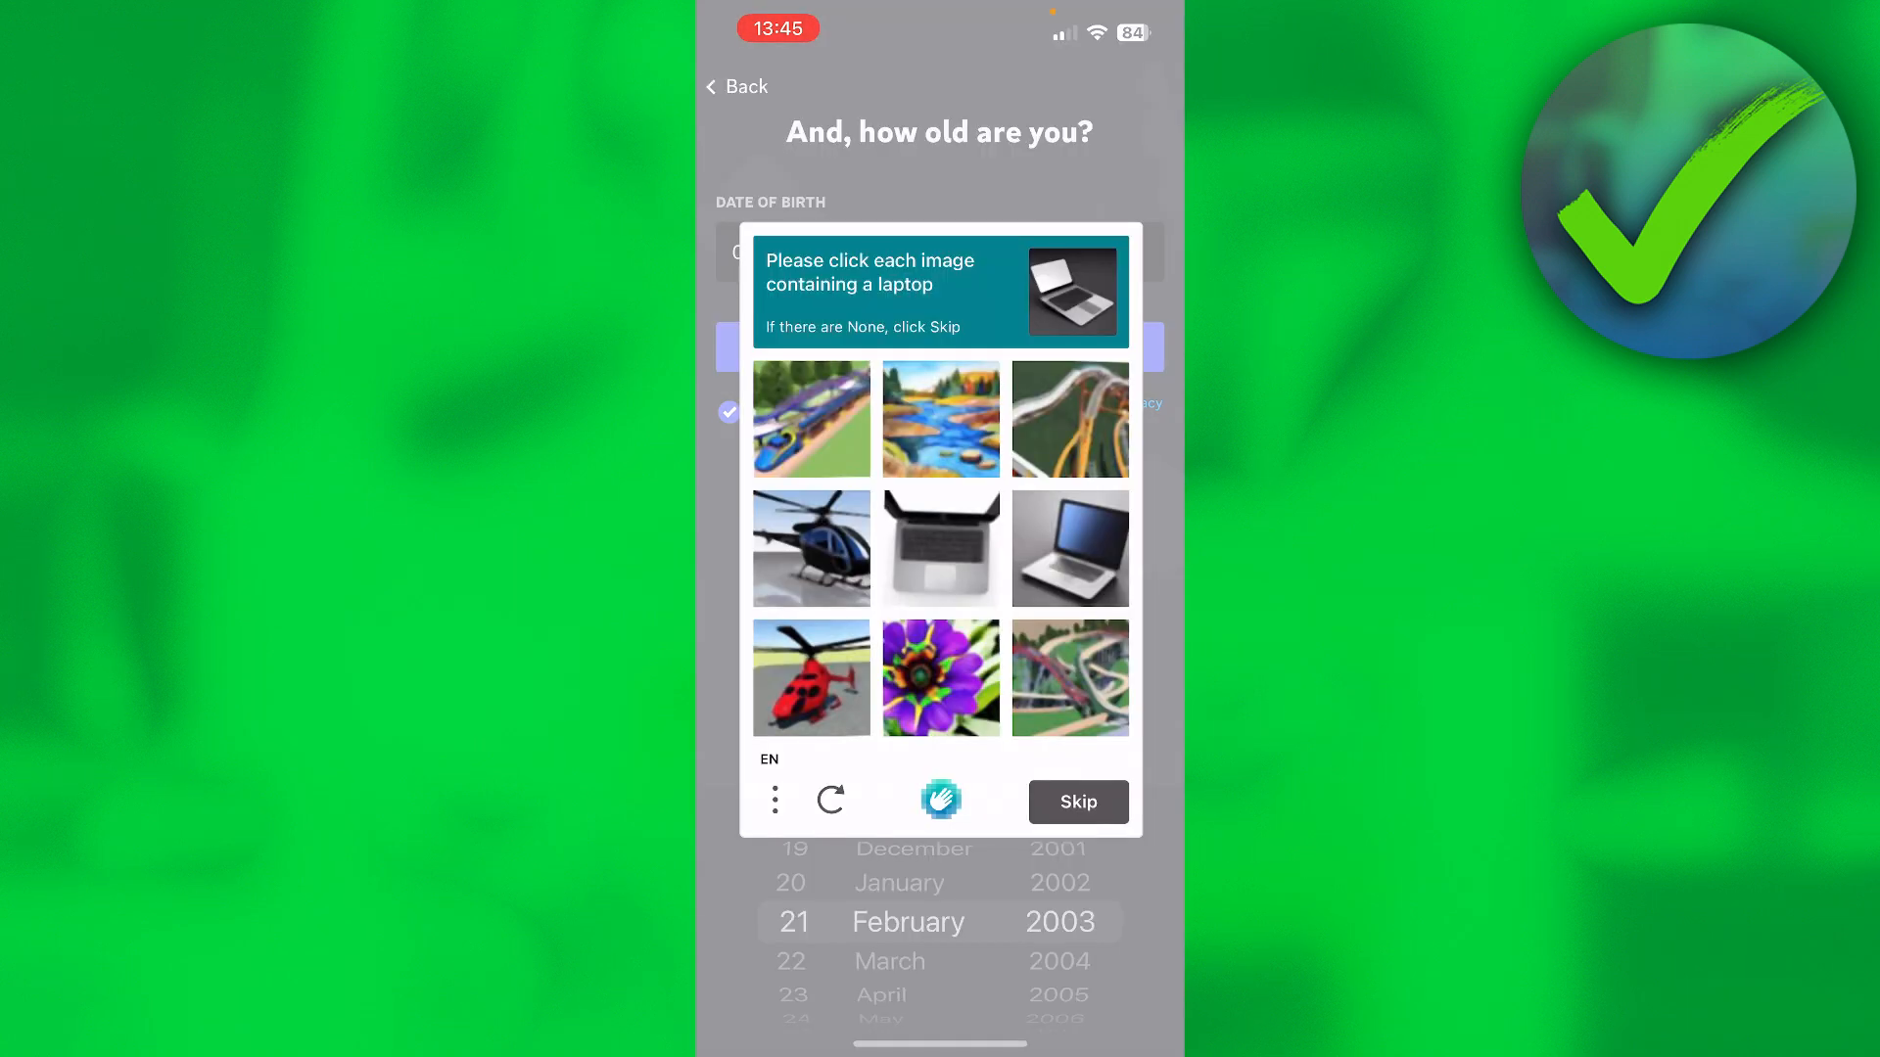
pyautogui.click(1068, 548)
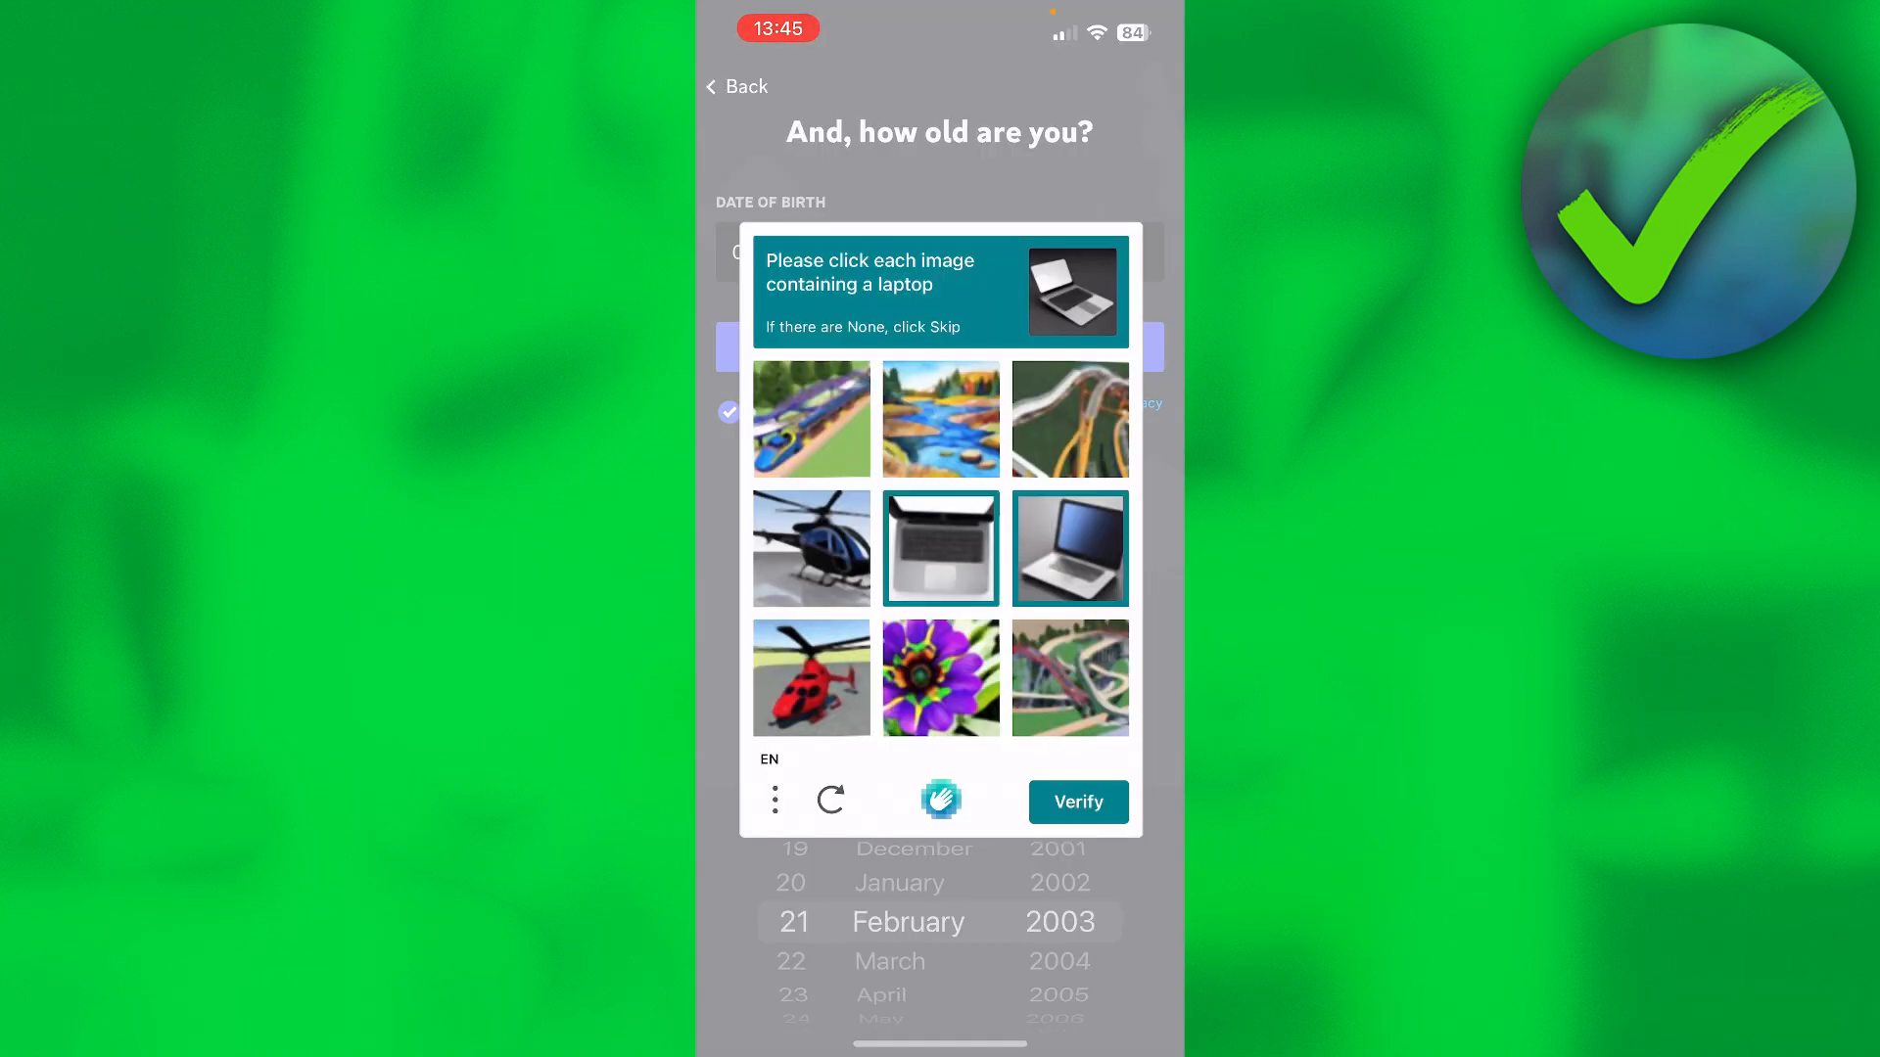
pyautogui.click(1075, 802)
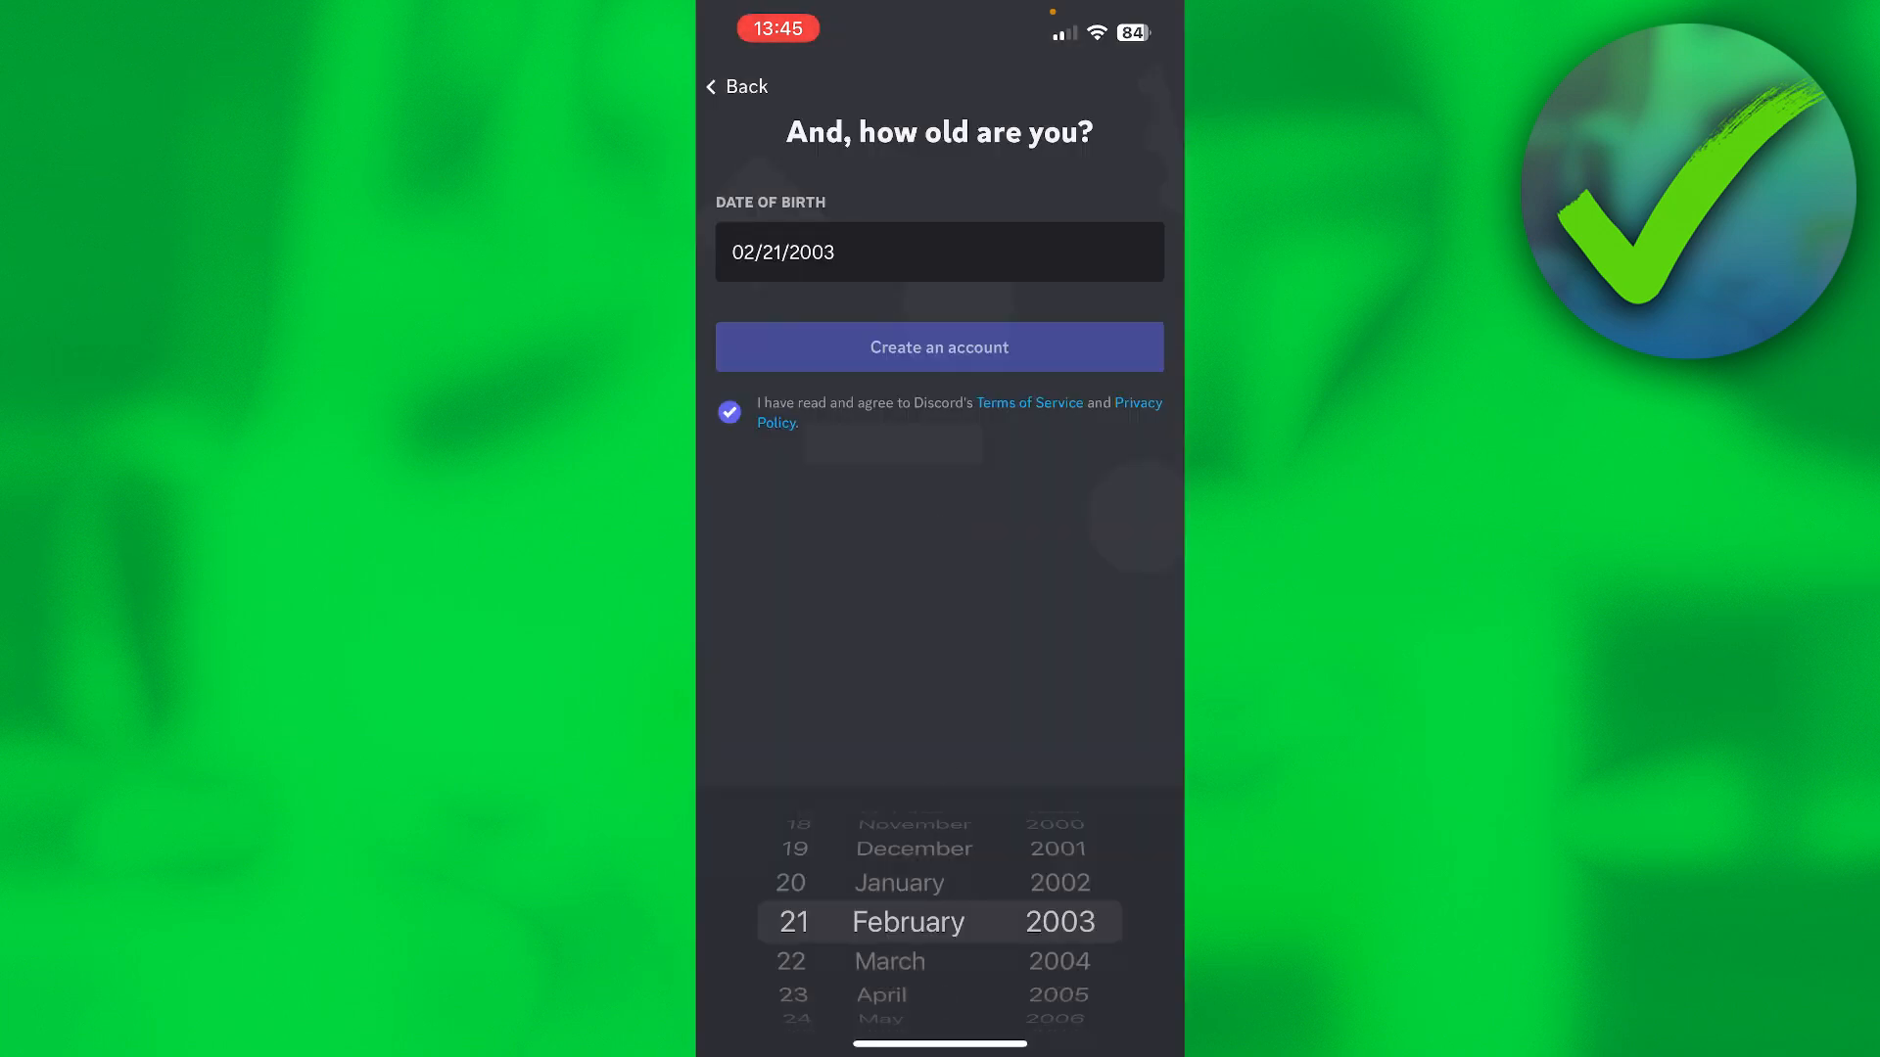
pyautogui.click(939, 346)
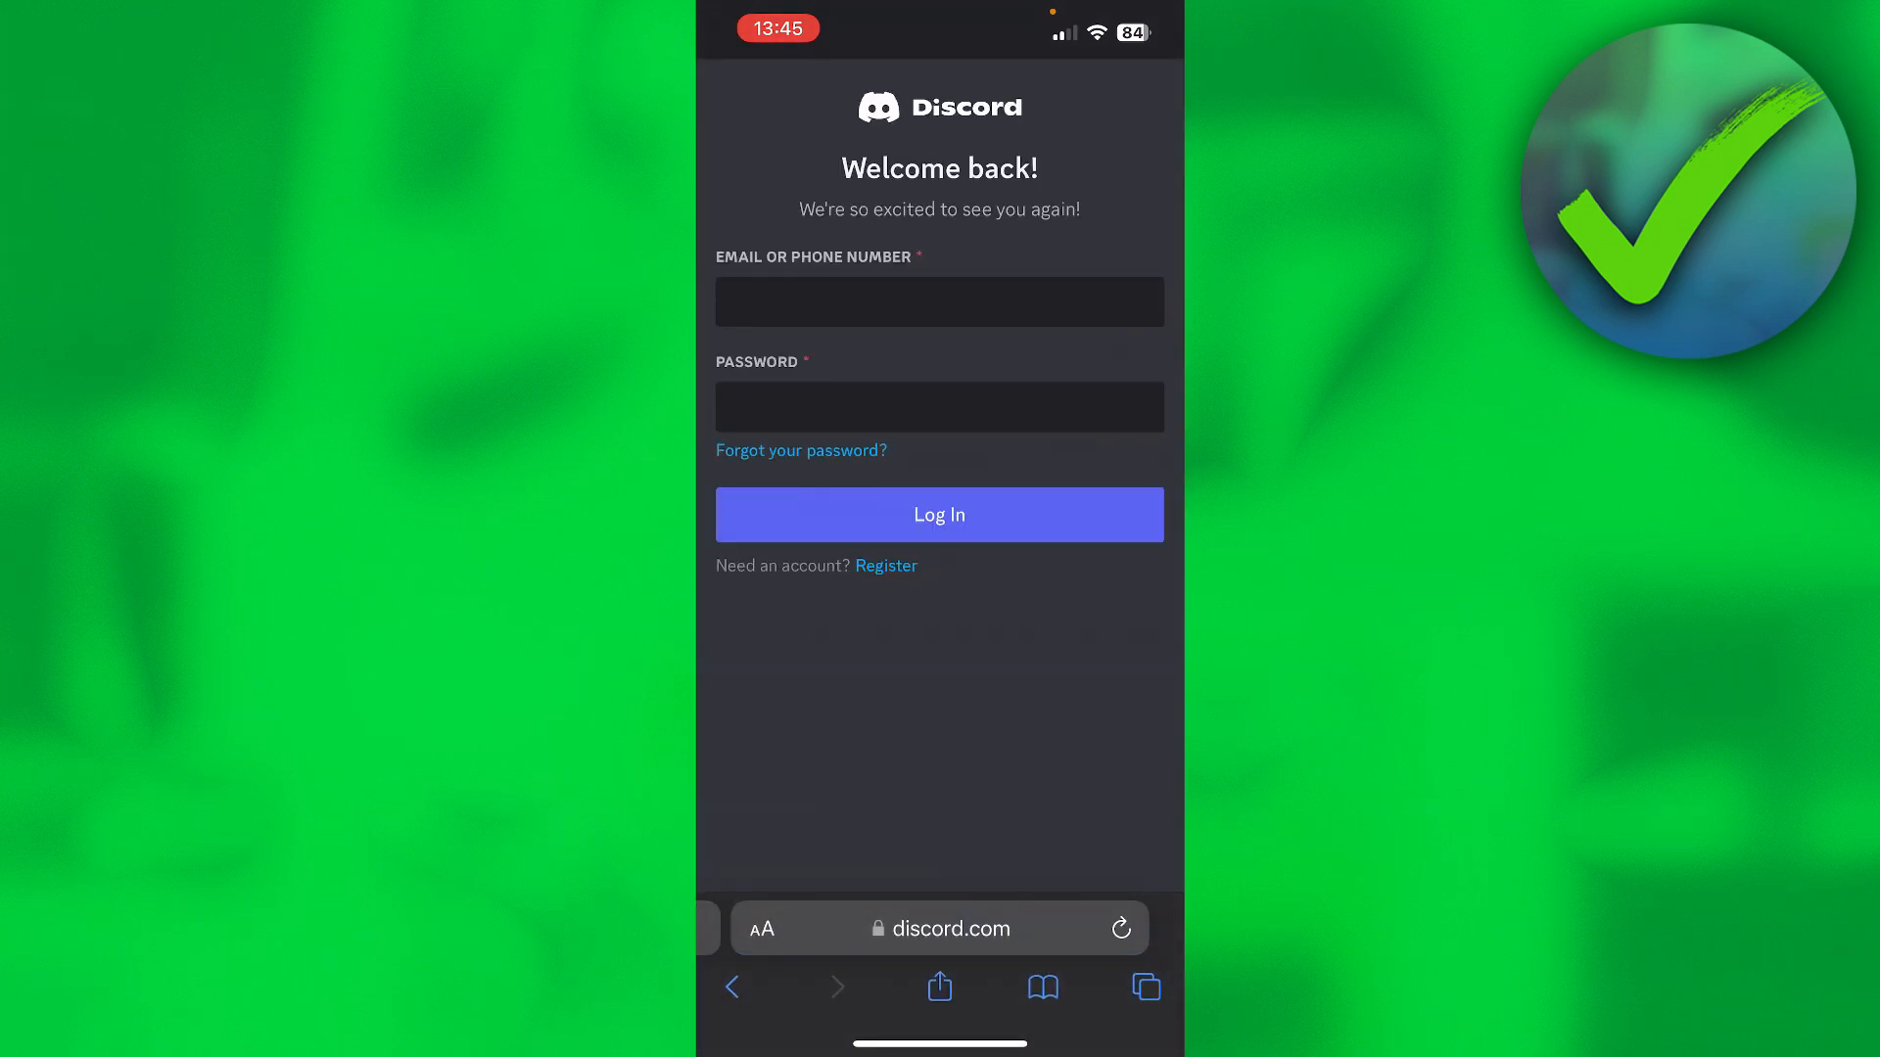
# Return from the Safari login page to the Discord app.
pyautogui.click(939, 514)
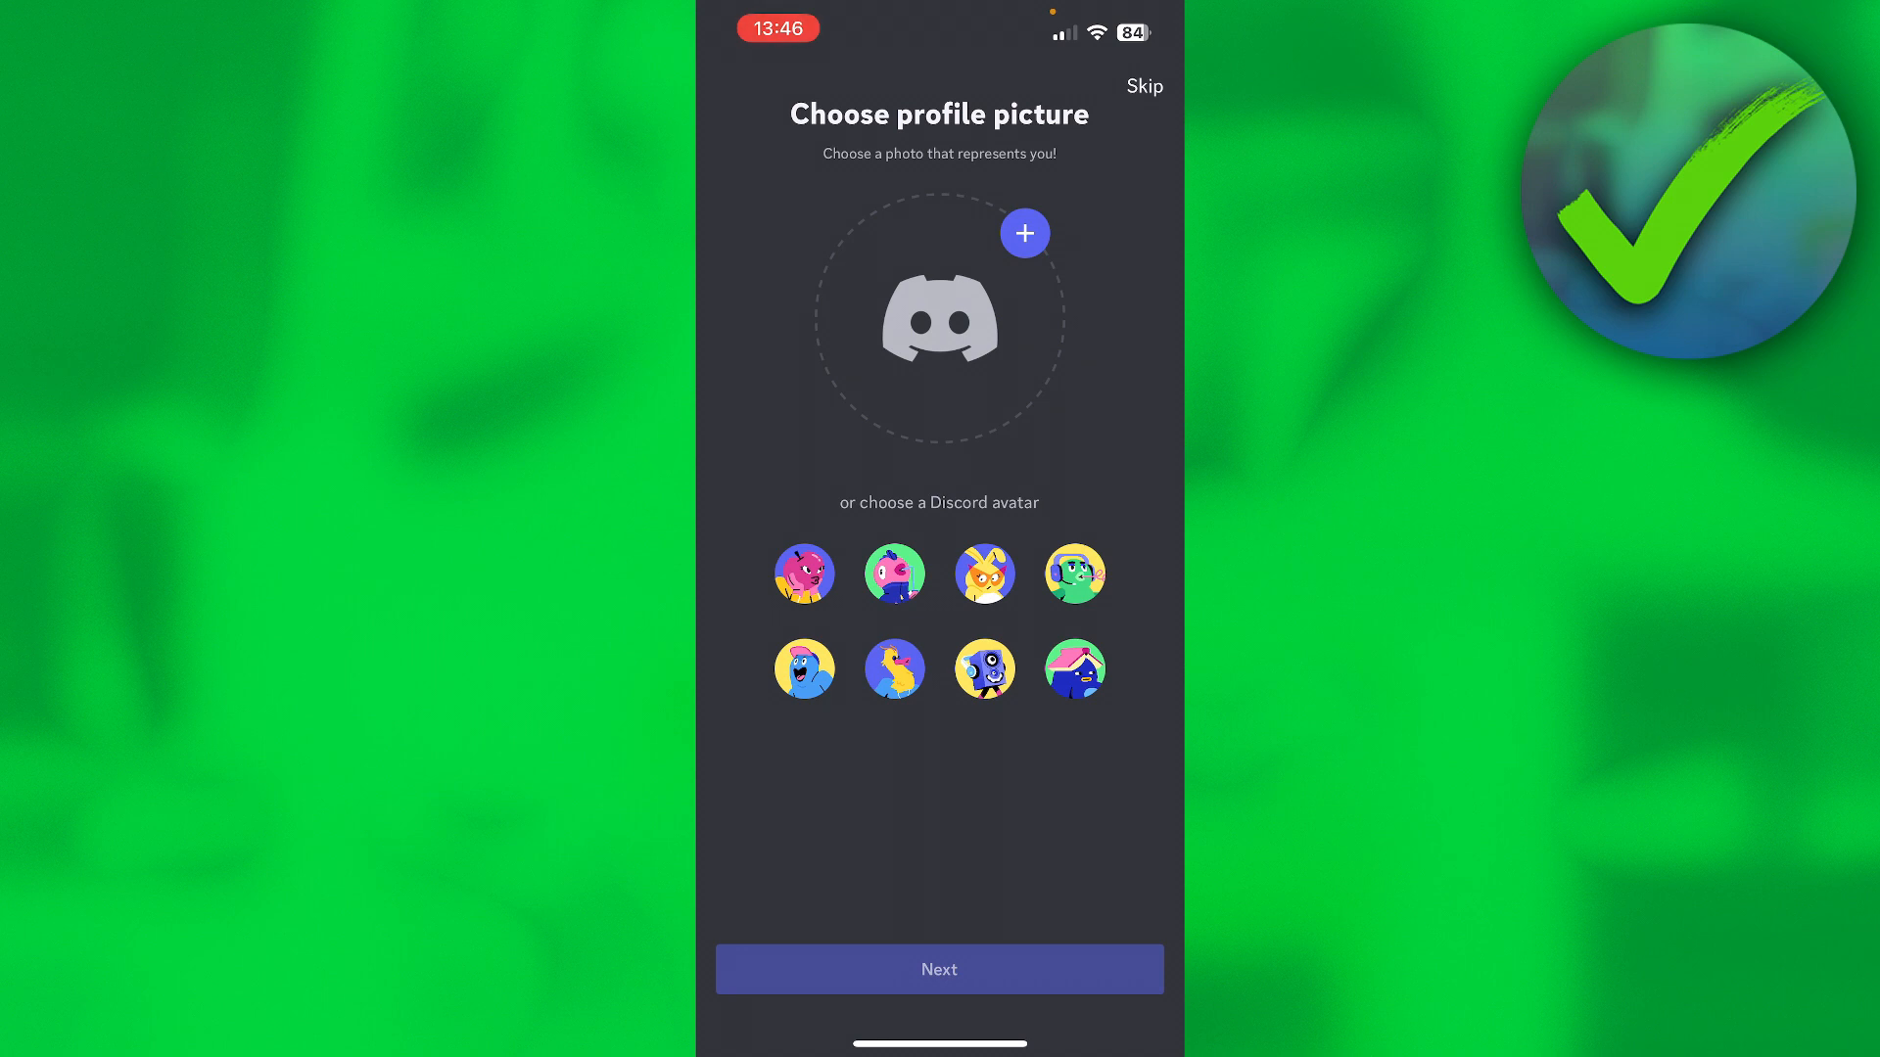
# Pick the blue character with pink book avatar and disable search by email/number.
pyautogui.click(1074, 668)
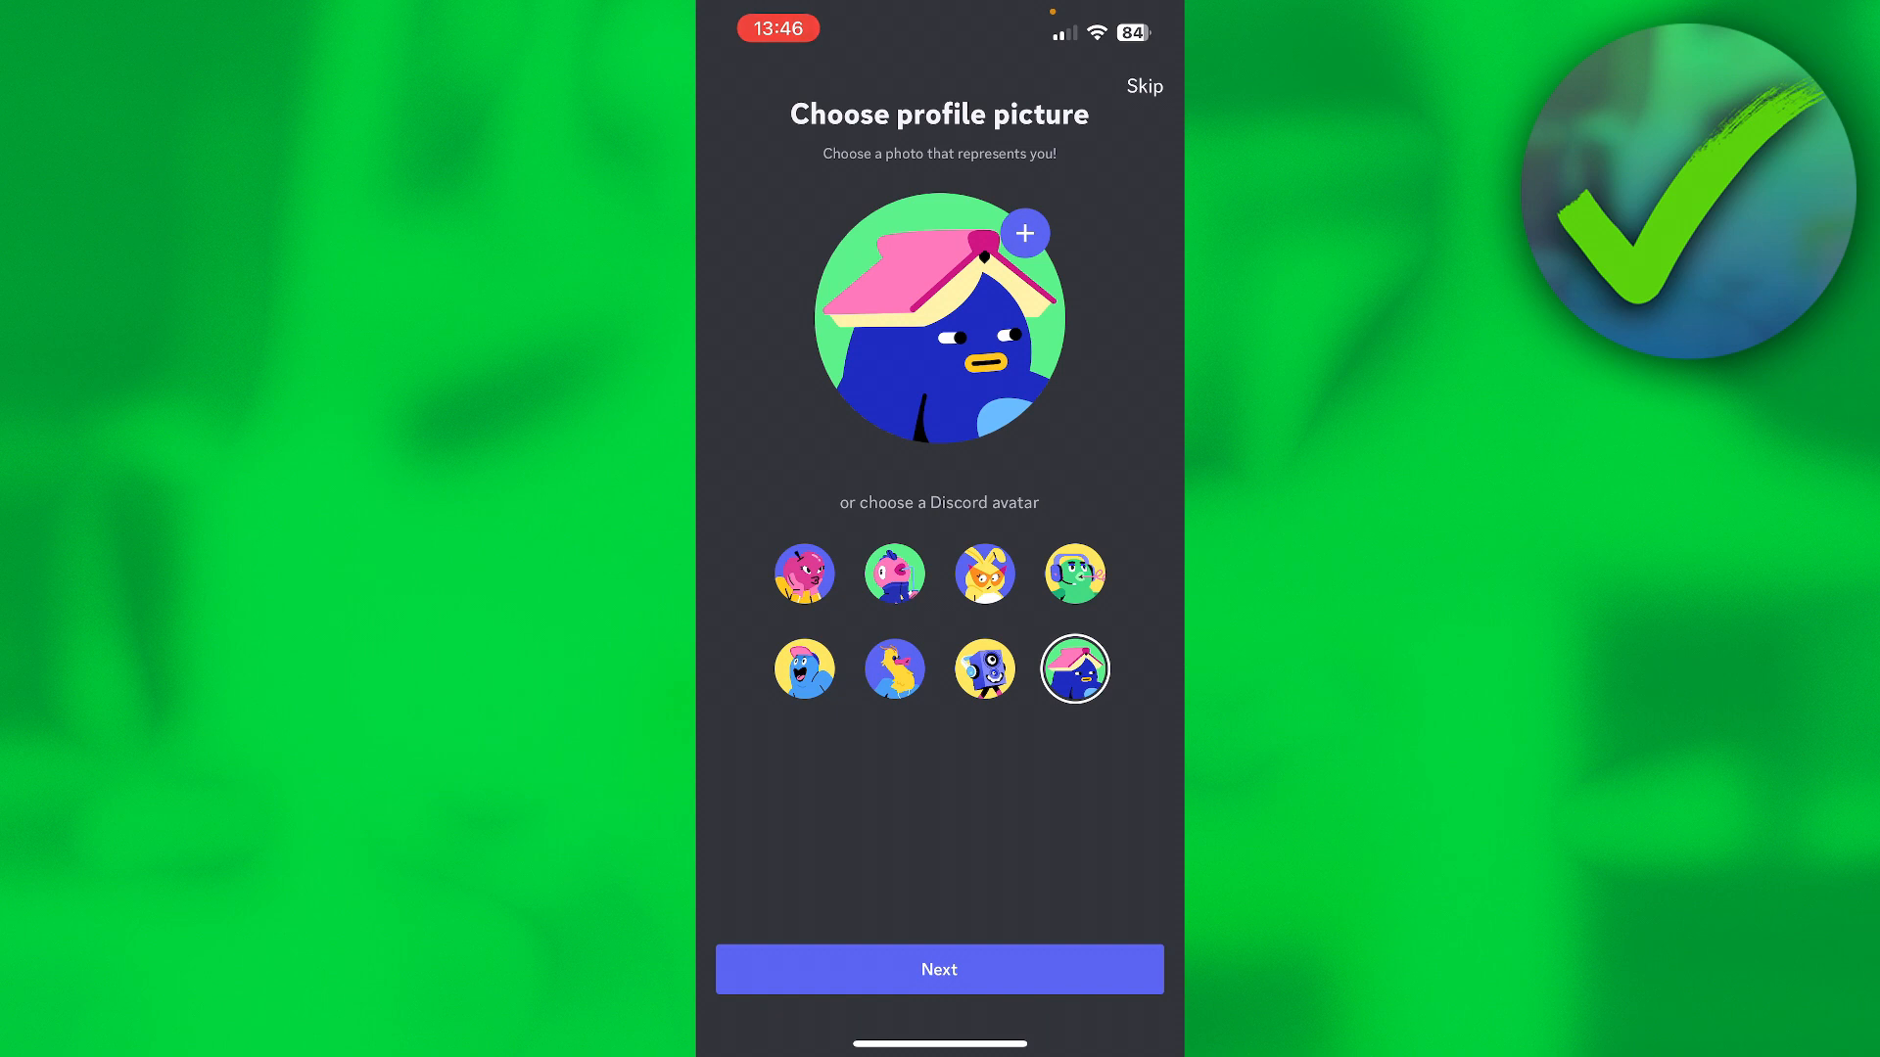
pyautogui.click(939, 968)
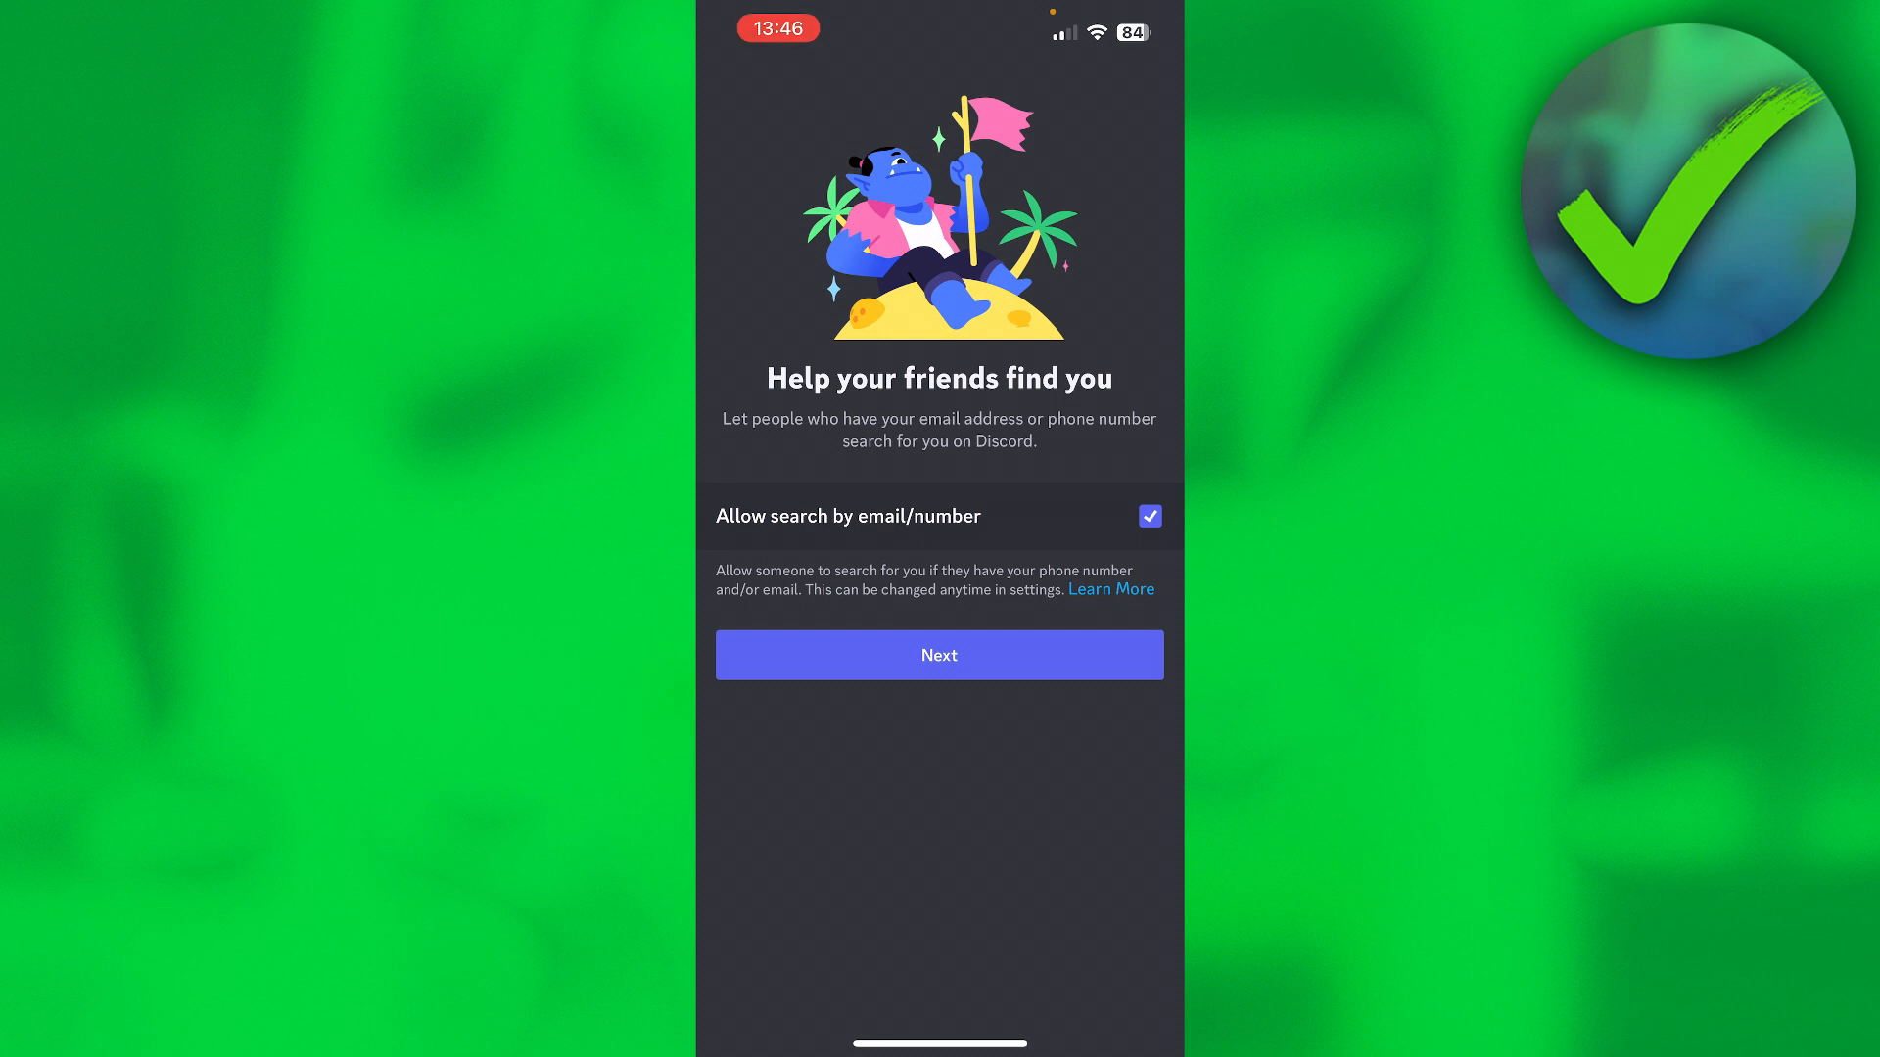
pyautogui.click(1148, 516)
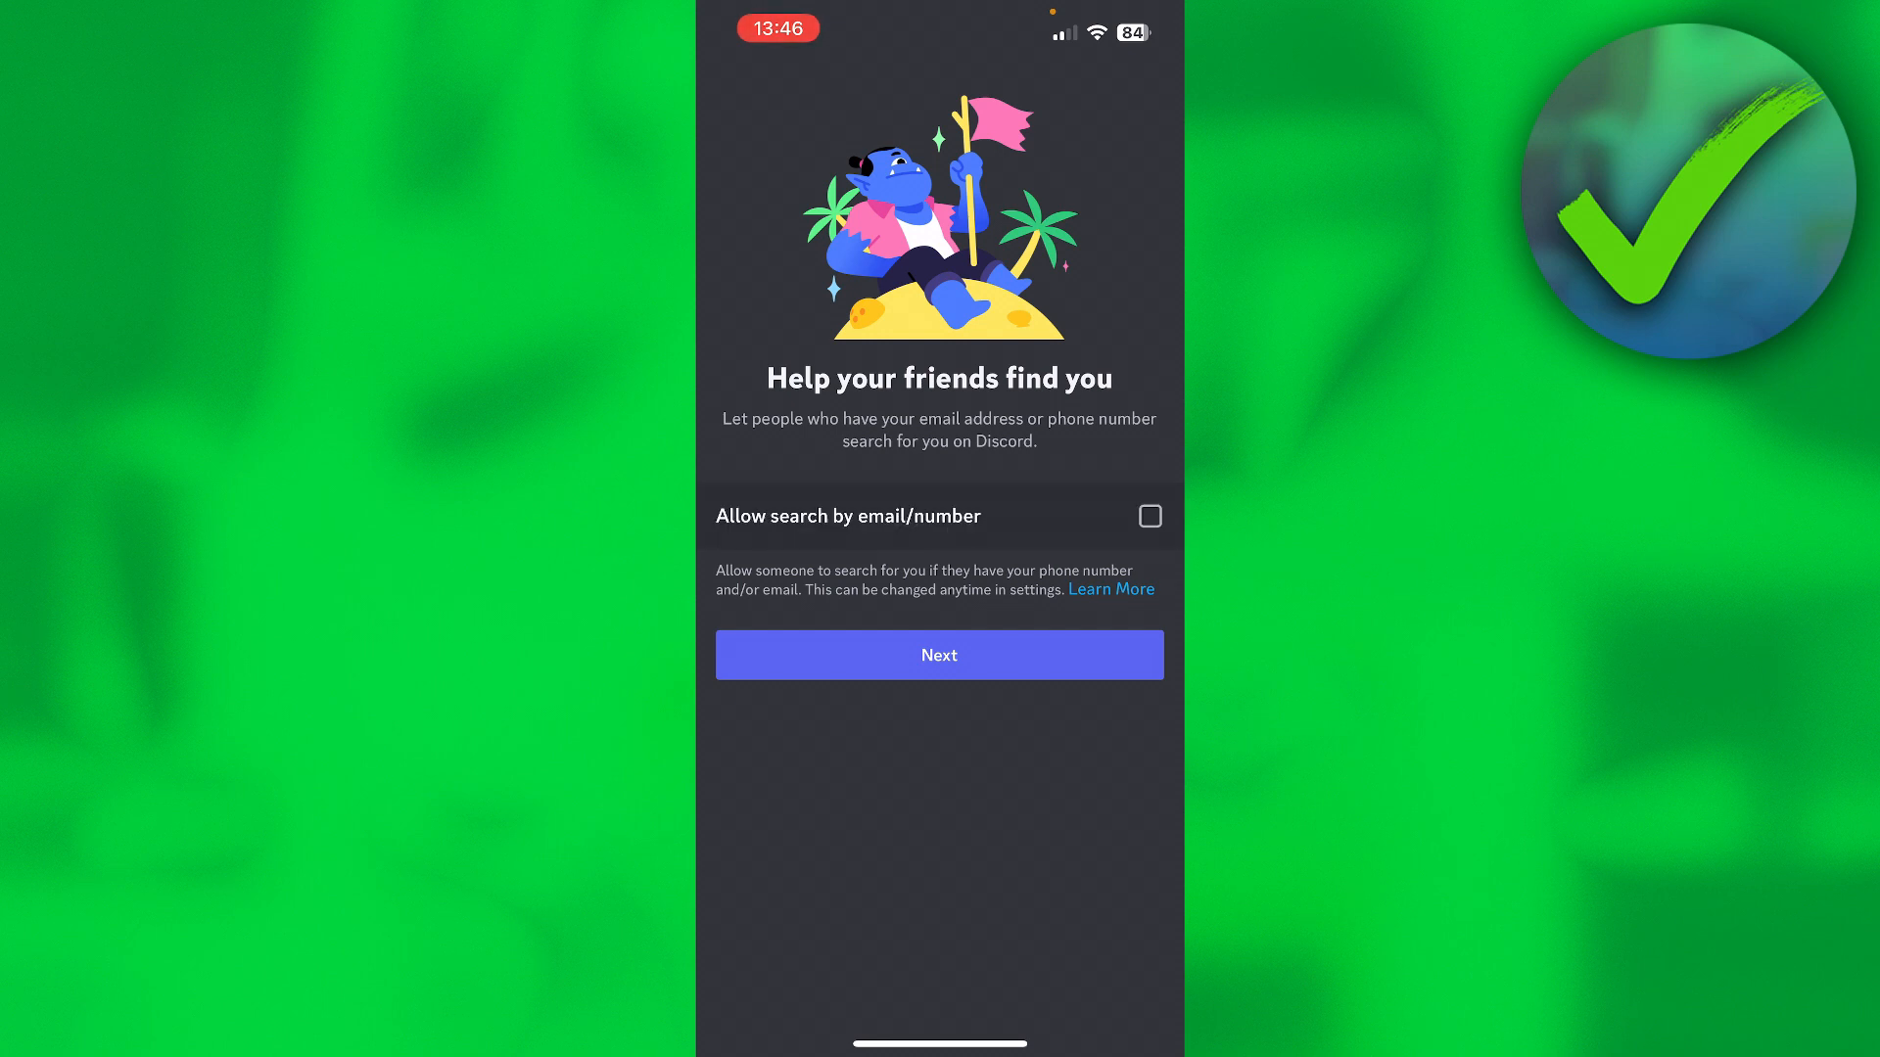
pyautogui.click(939, 655)
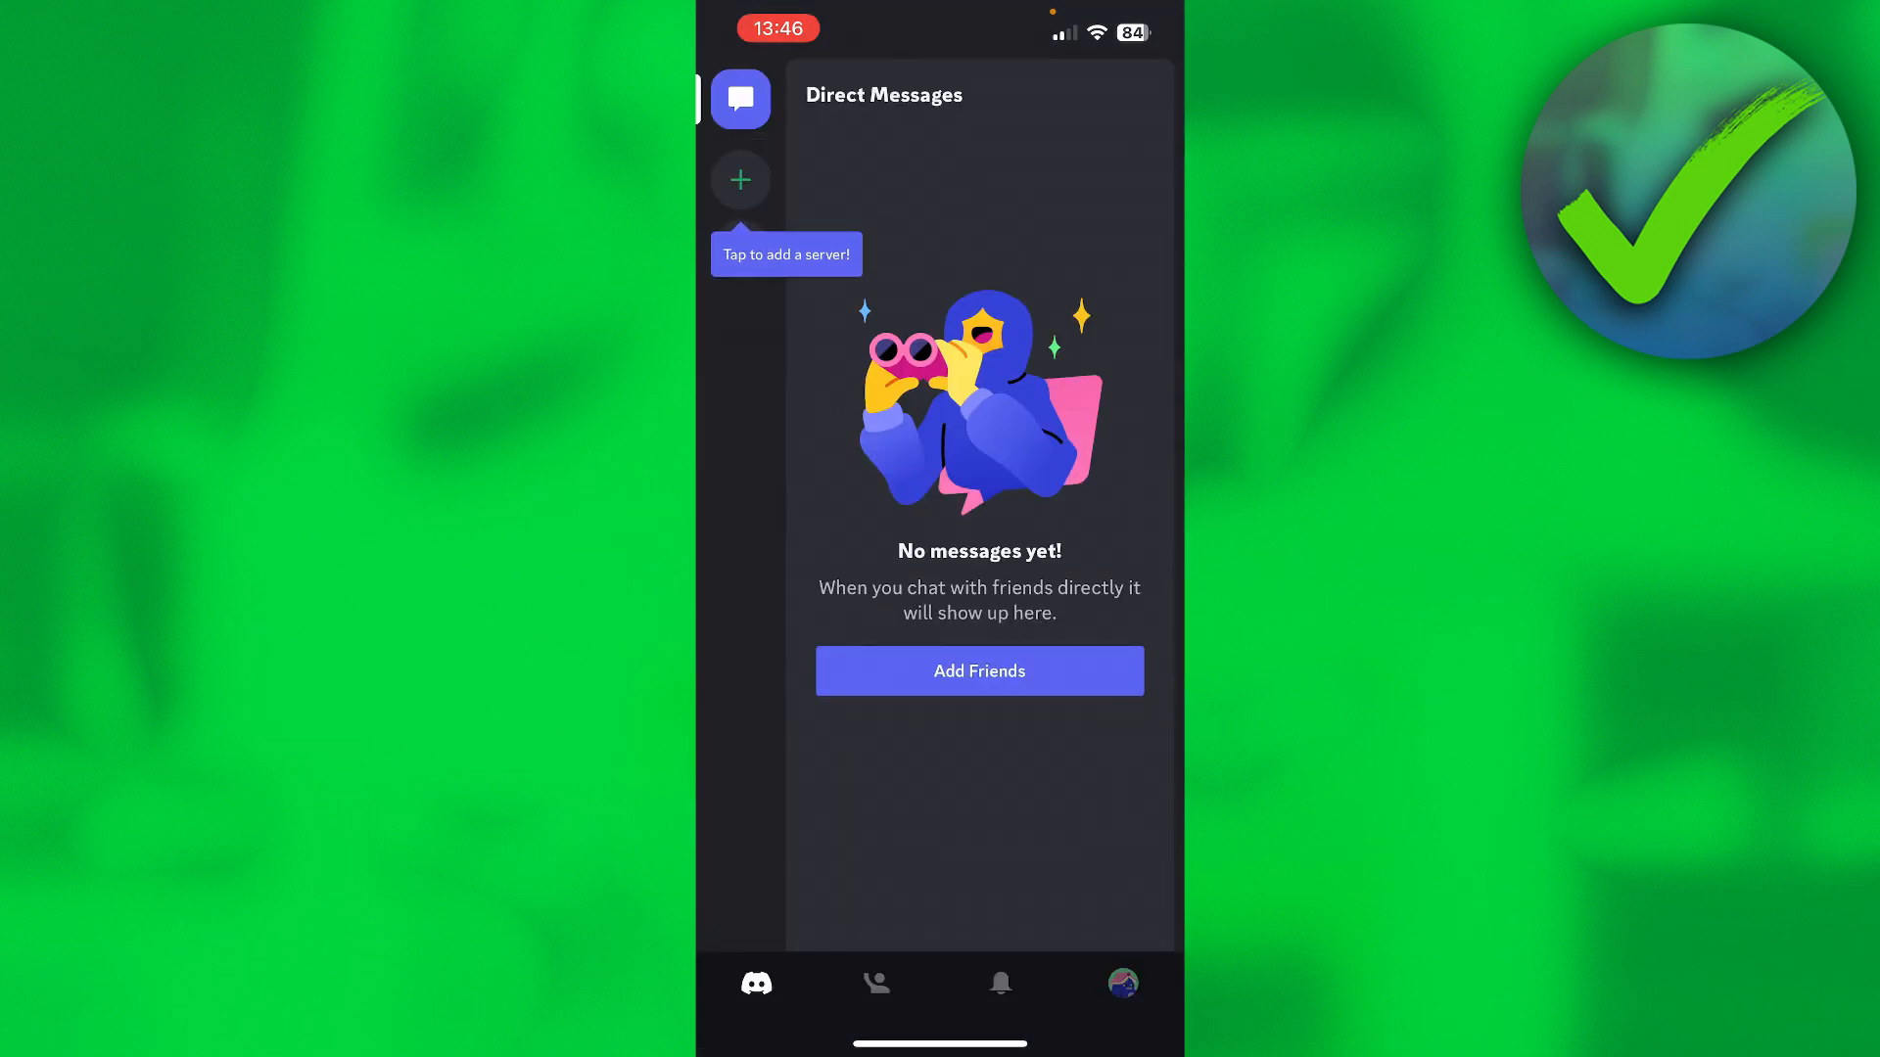
# Go to Friends, then the profile tab, and scroll through Helpful Online's settings list.
pyautogui.click(874, 983)
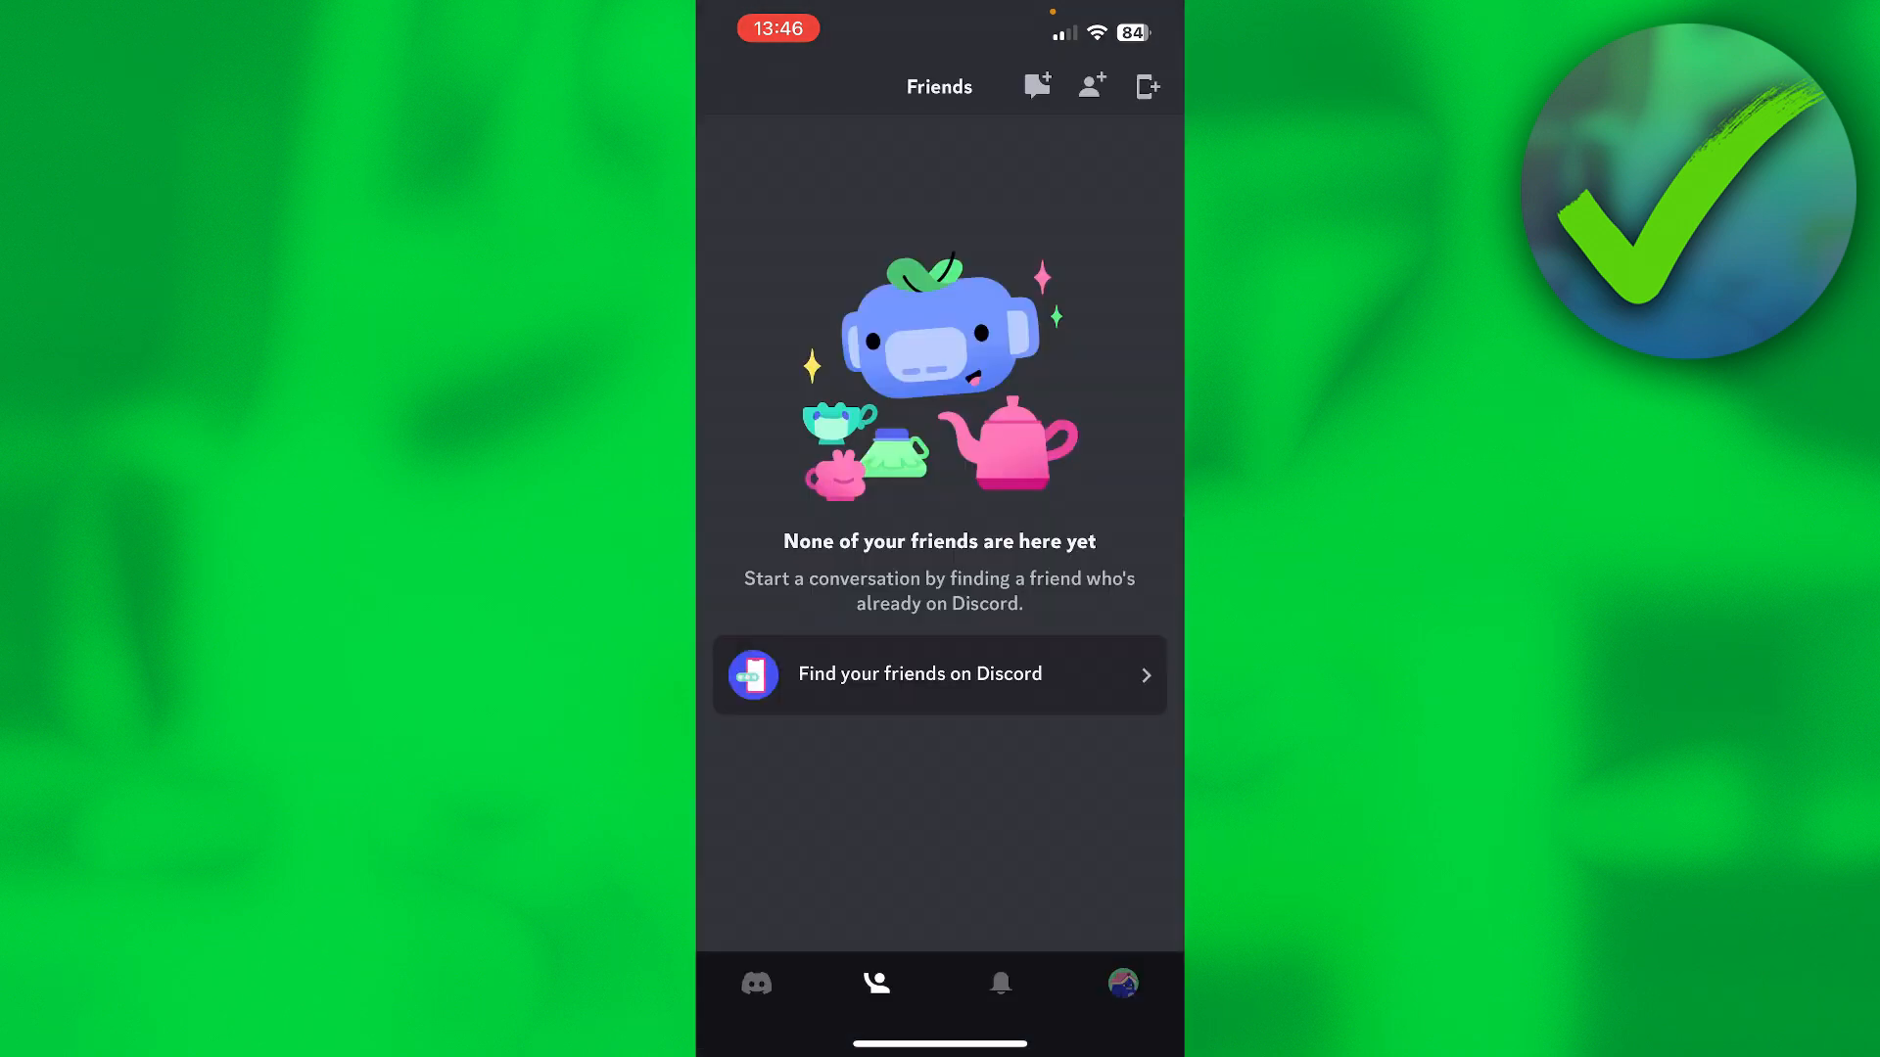
pyautogui.click(1122, 983)
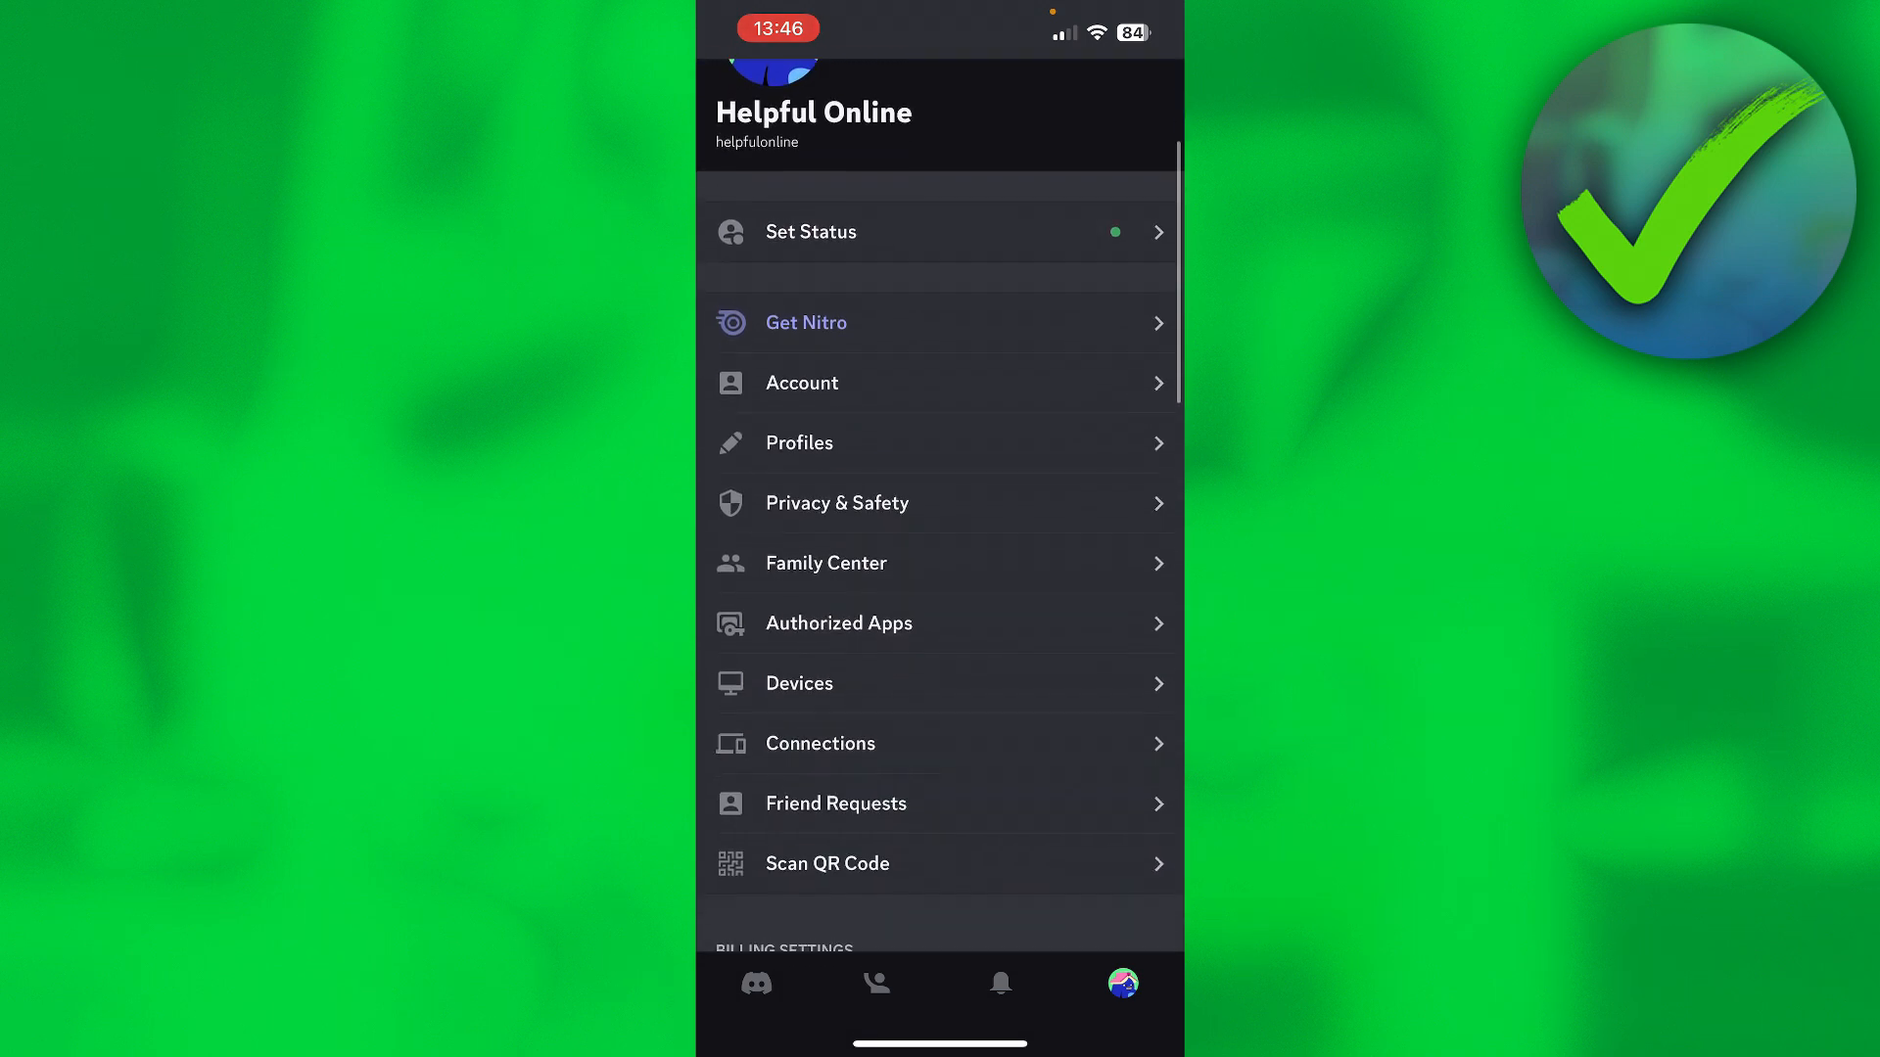
pyautogui.scroll(-3)
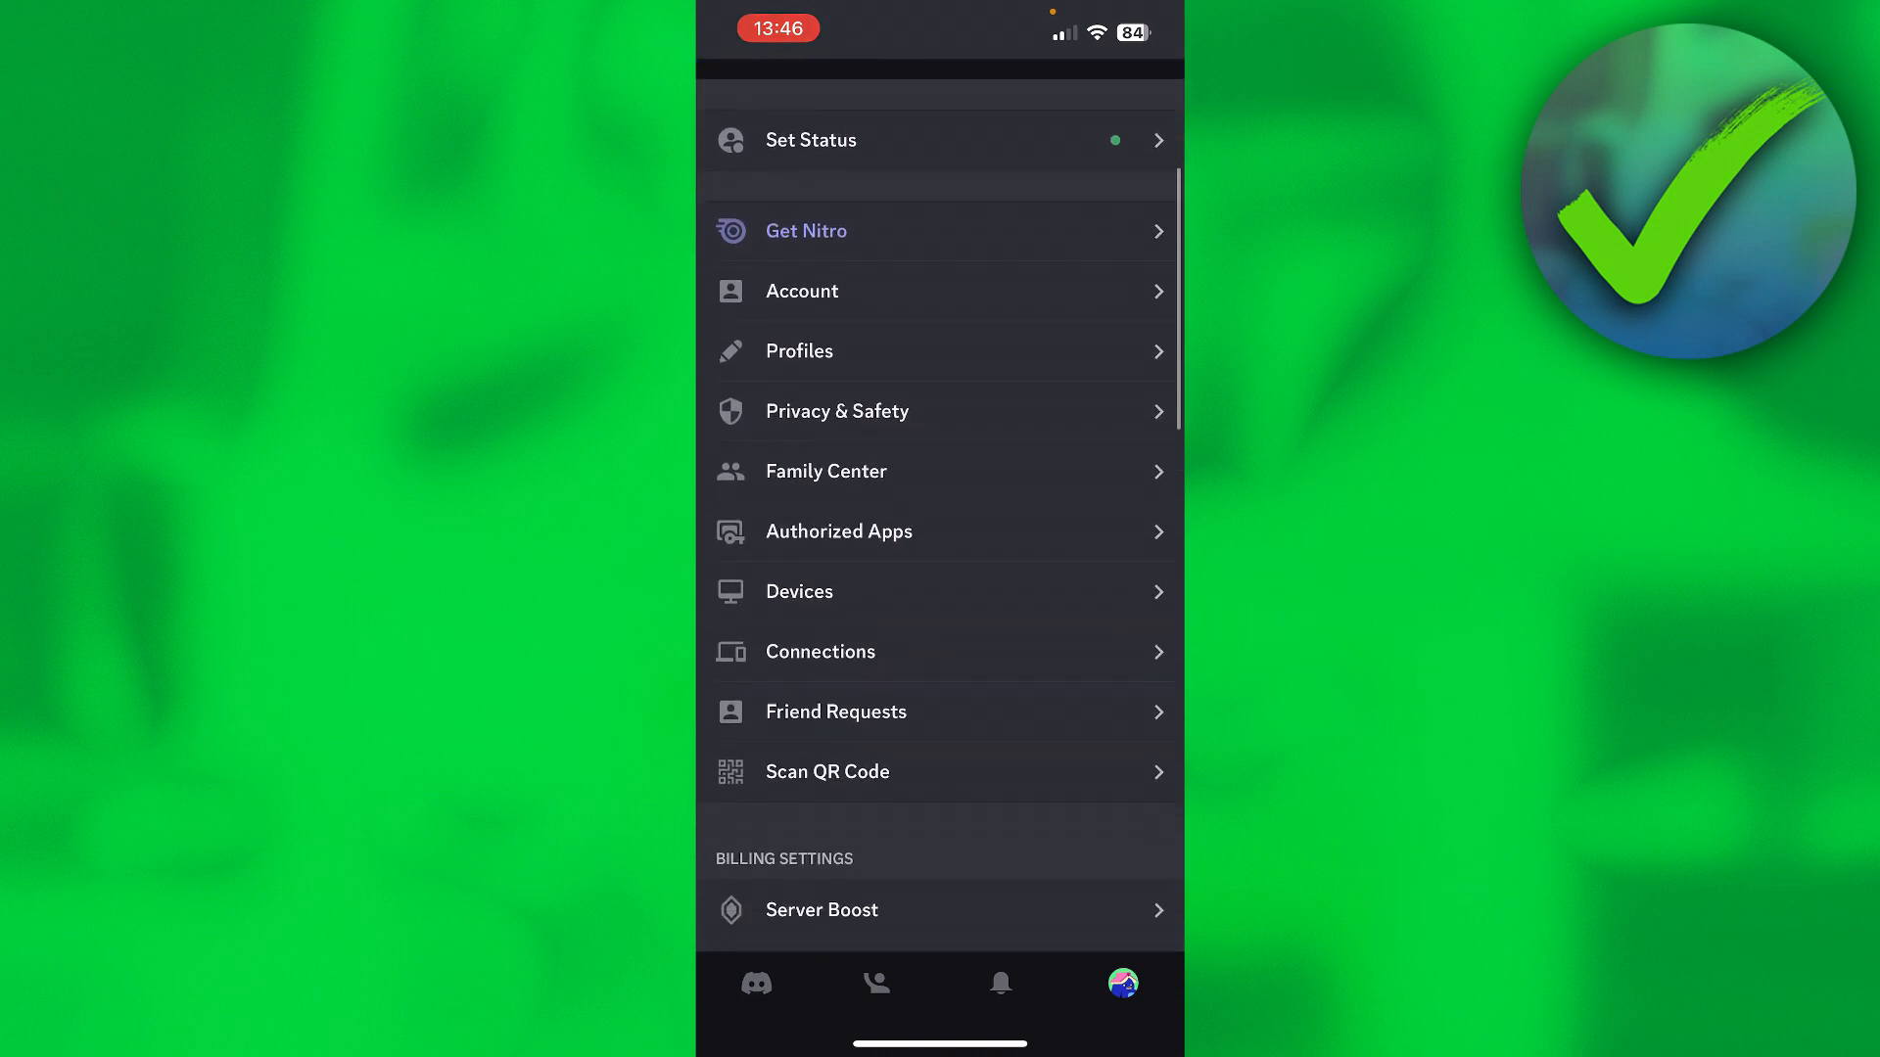
pyautogui.scroll(-3)
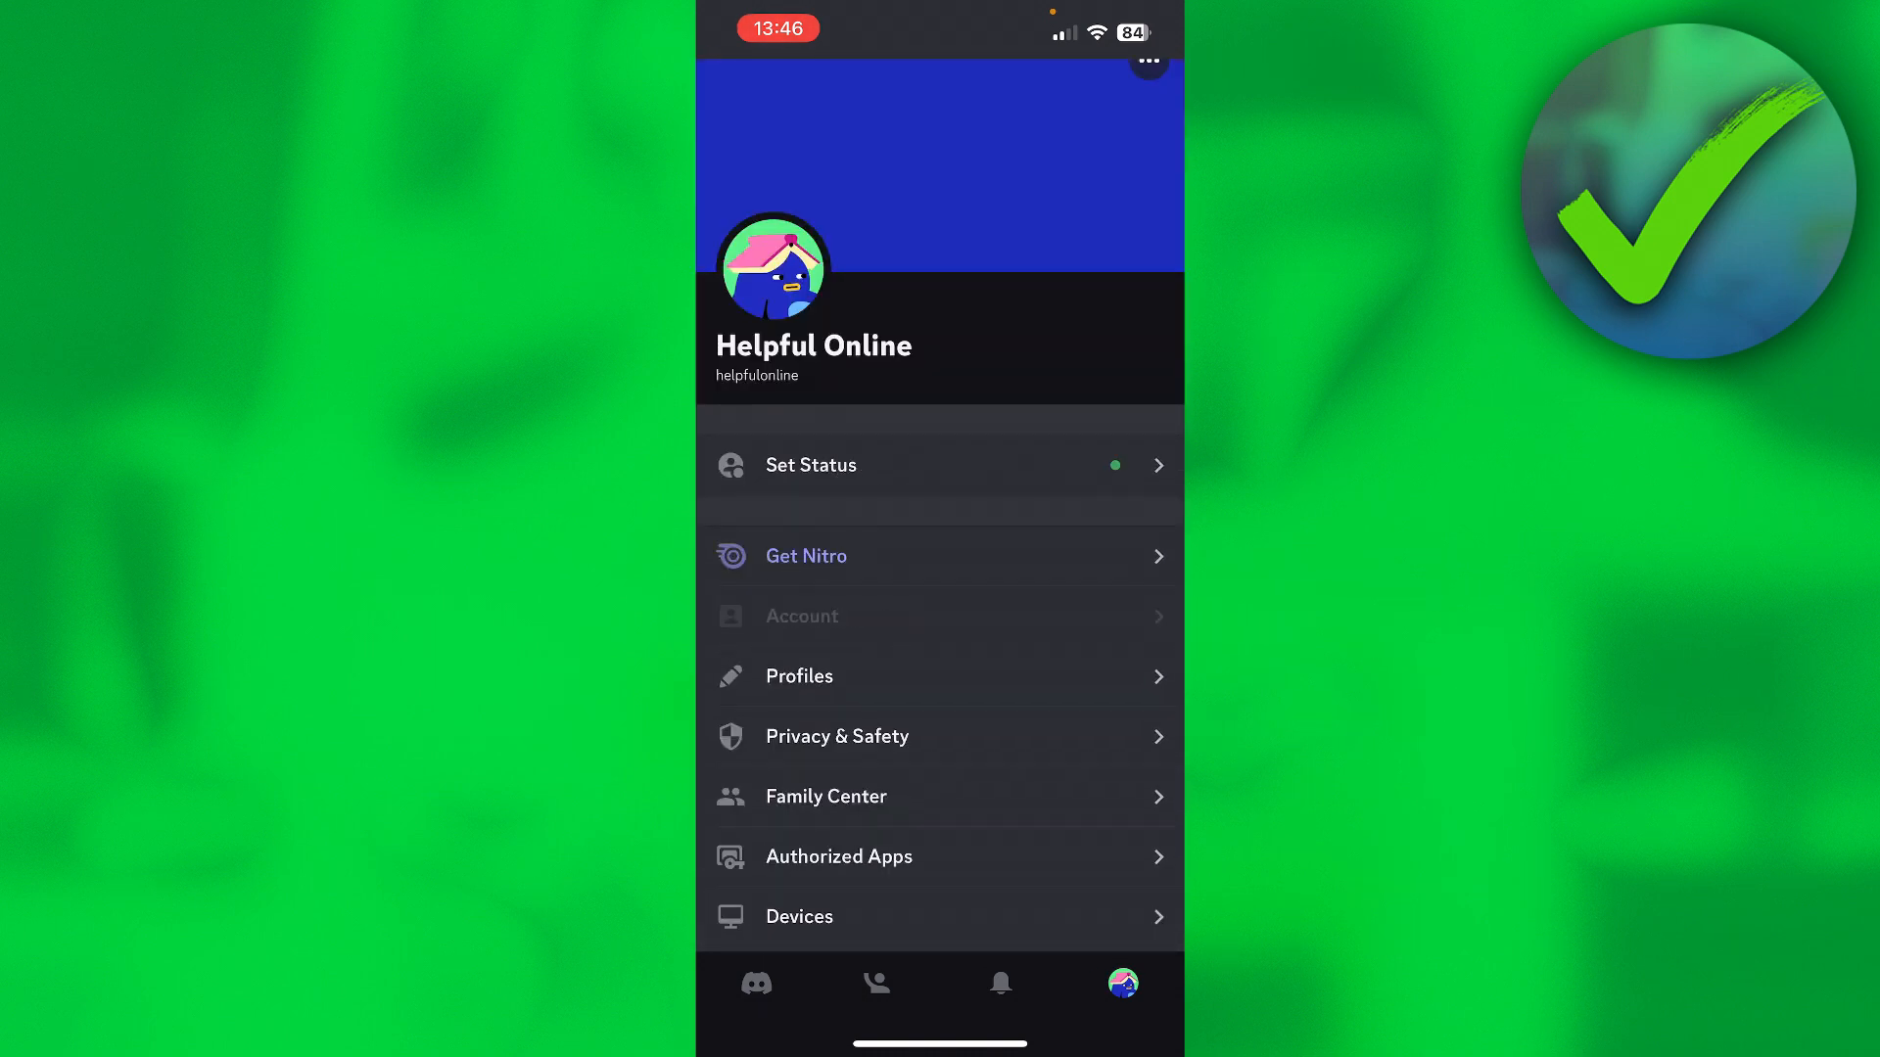
# Open Account settings, start email verification from the banner, and resend the email.
pyautogui.click(801, 616)
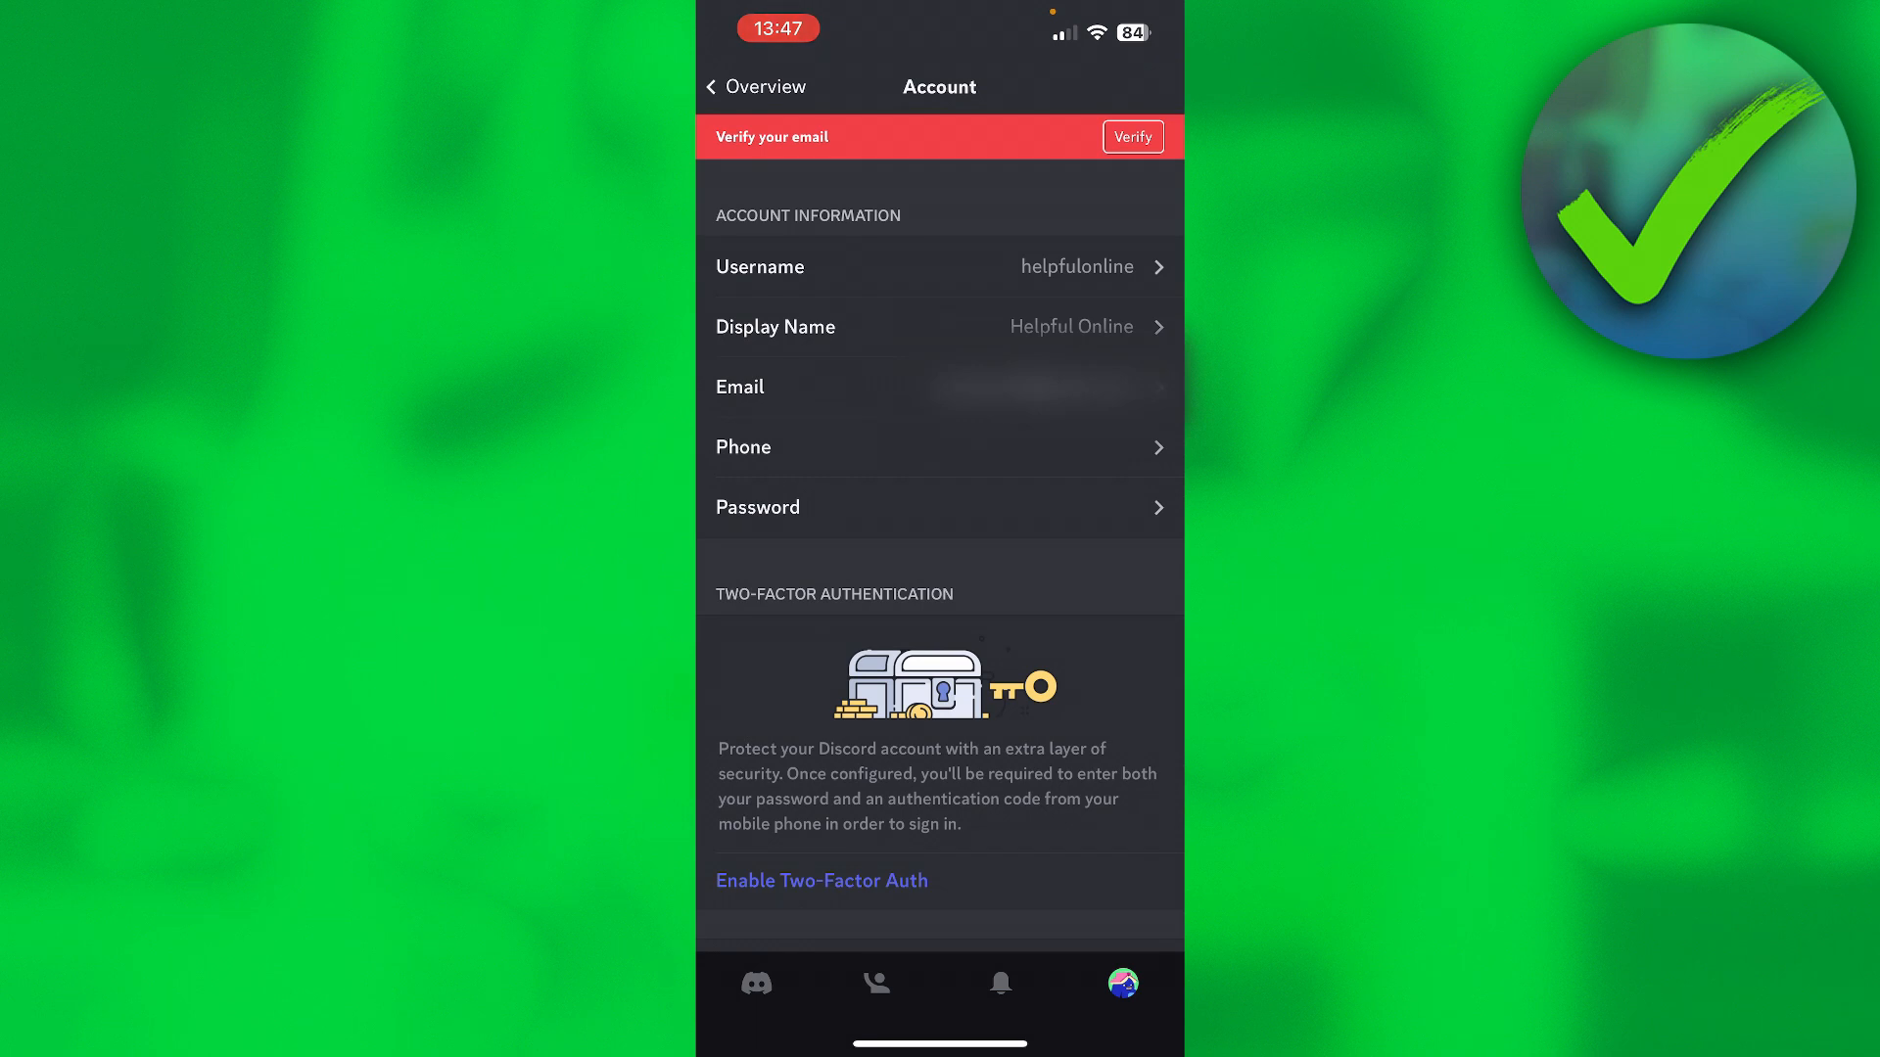
pyautogui.click(1129, 137)
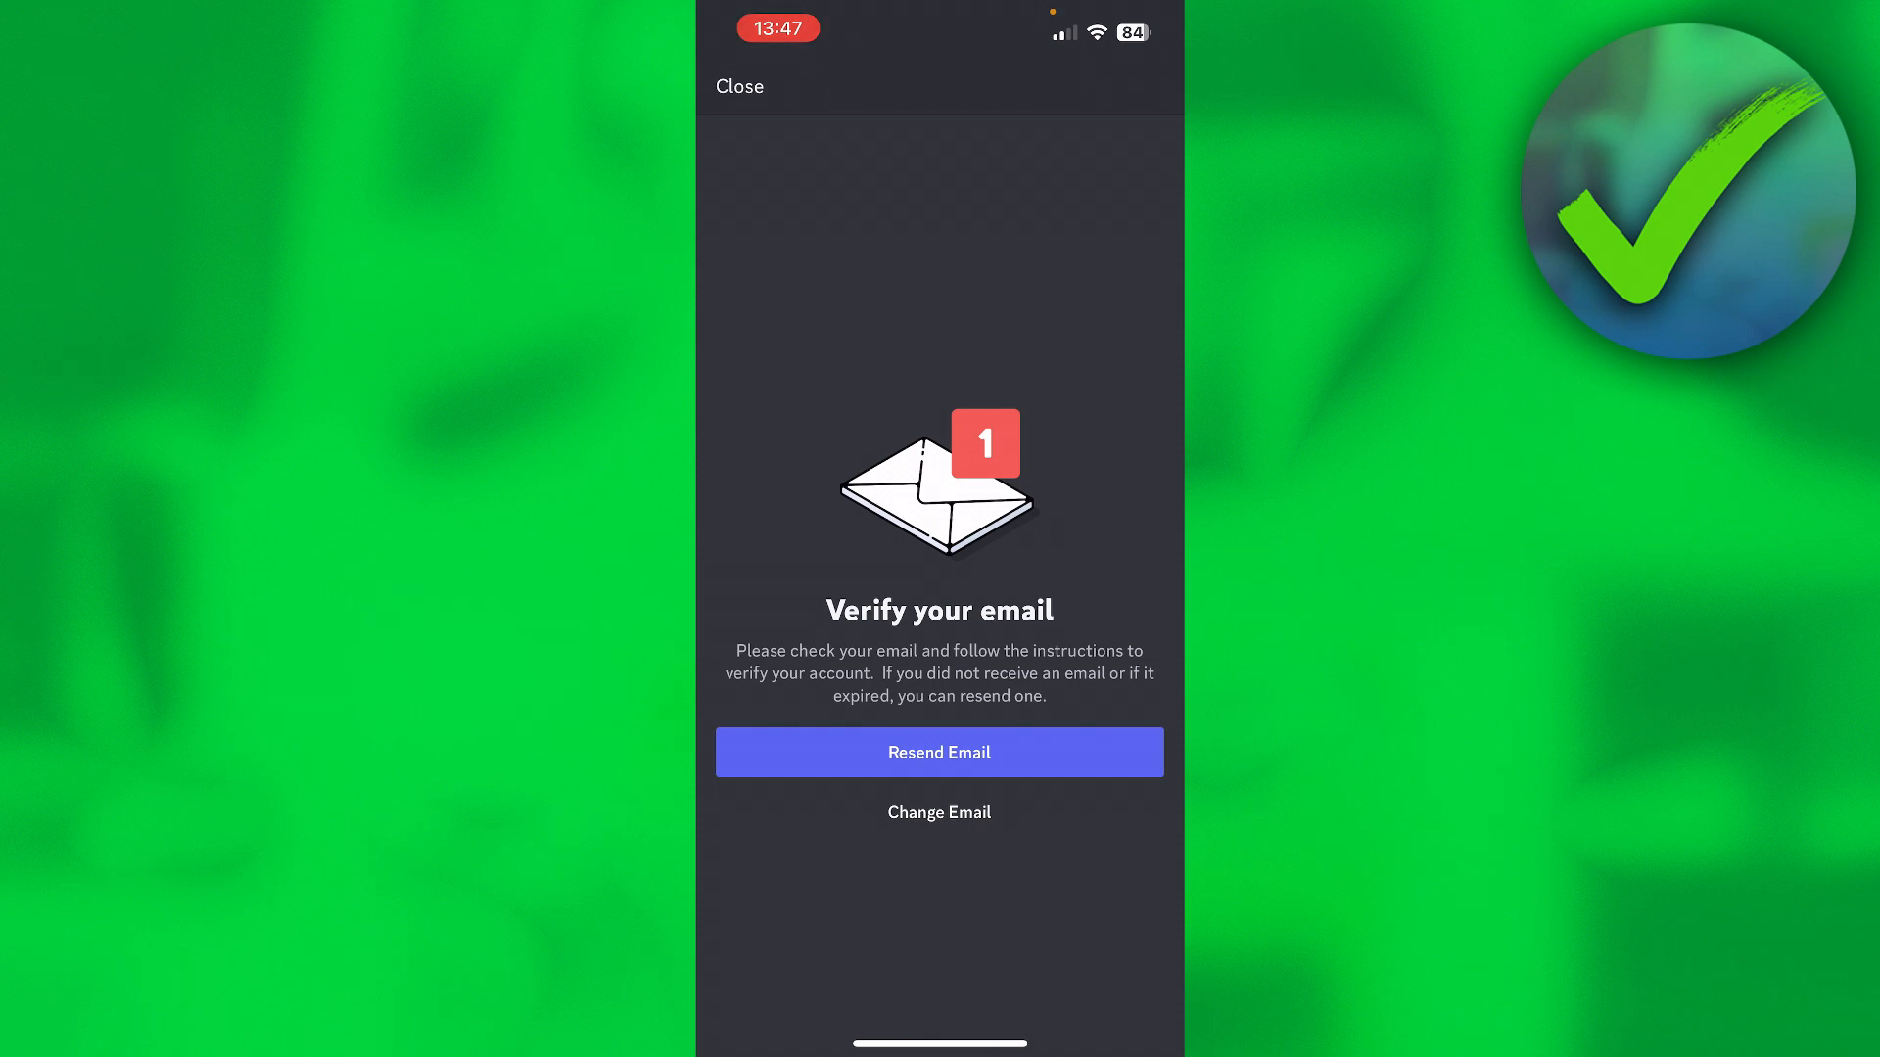
pyautogui.click(939, 752)
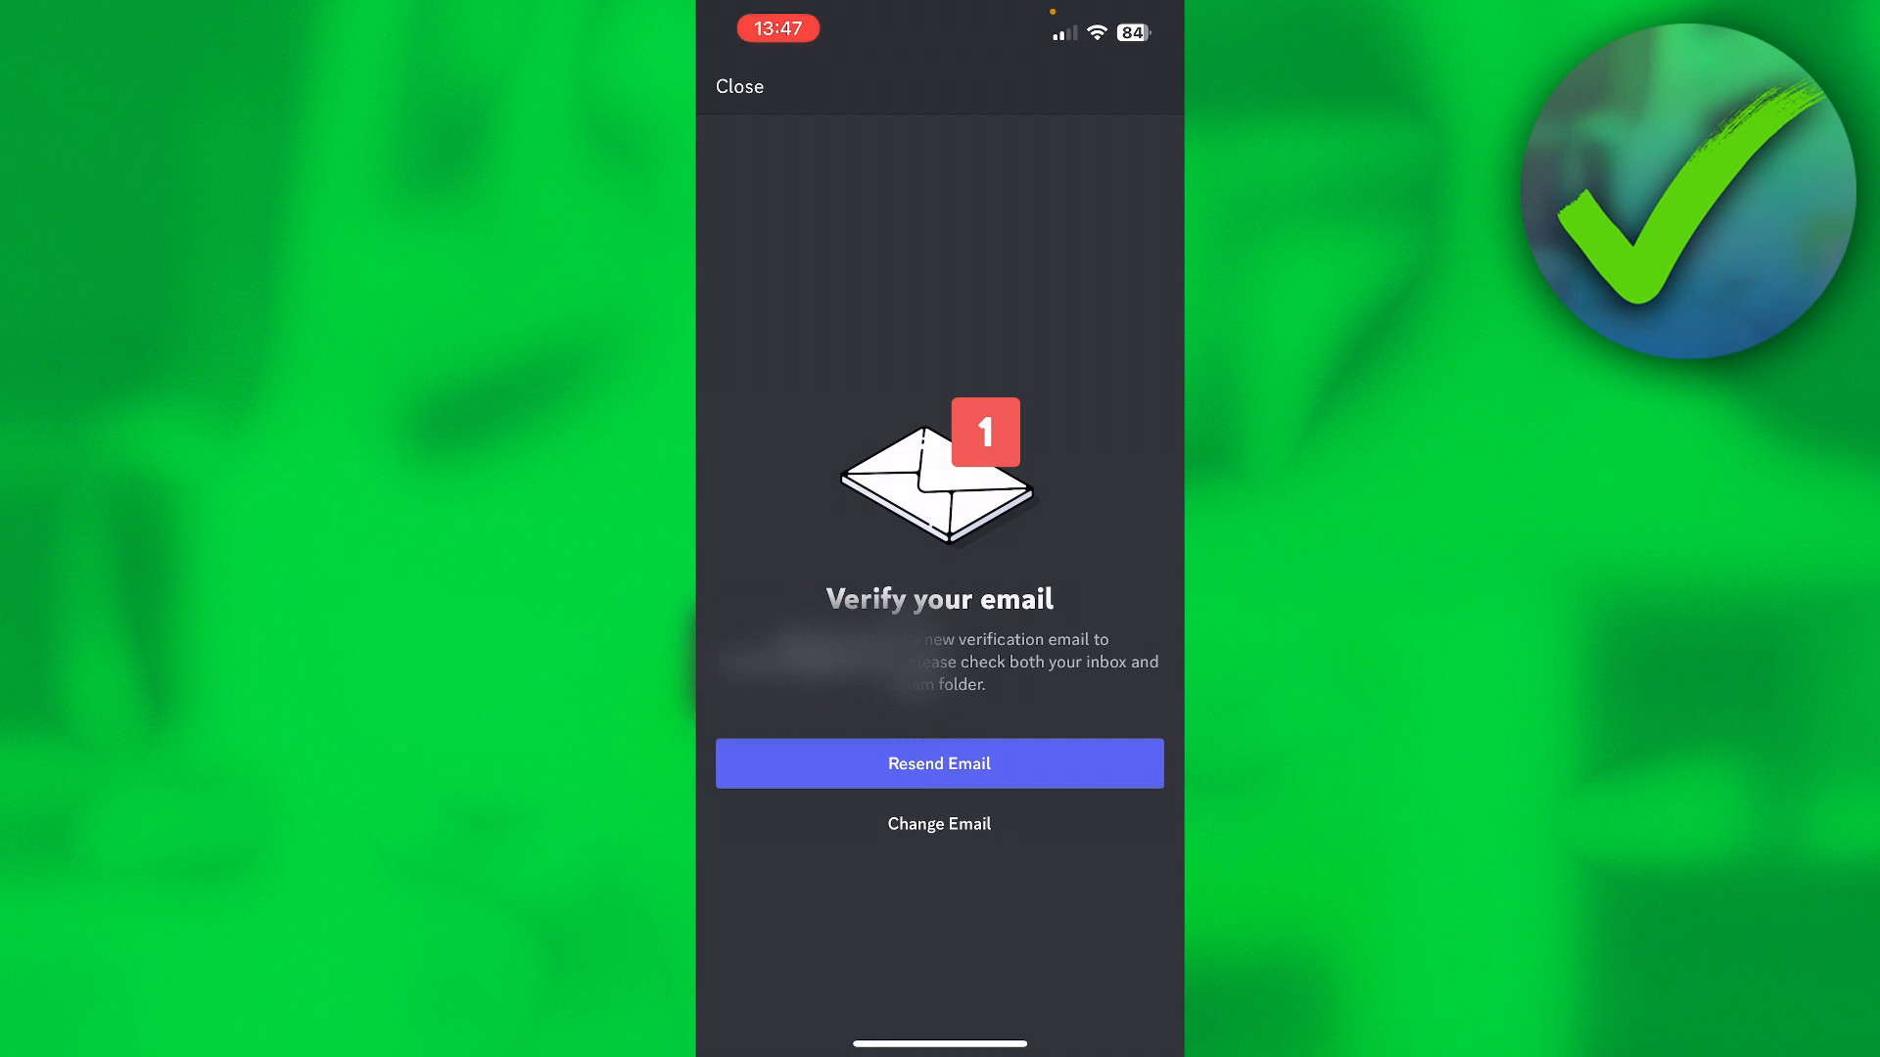